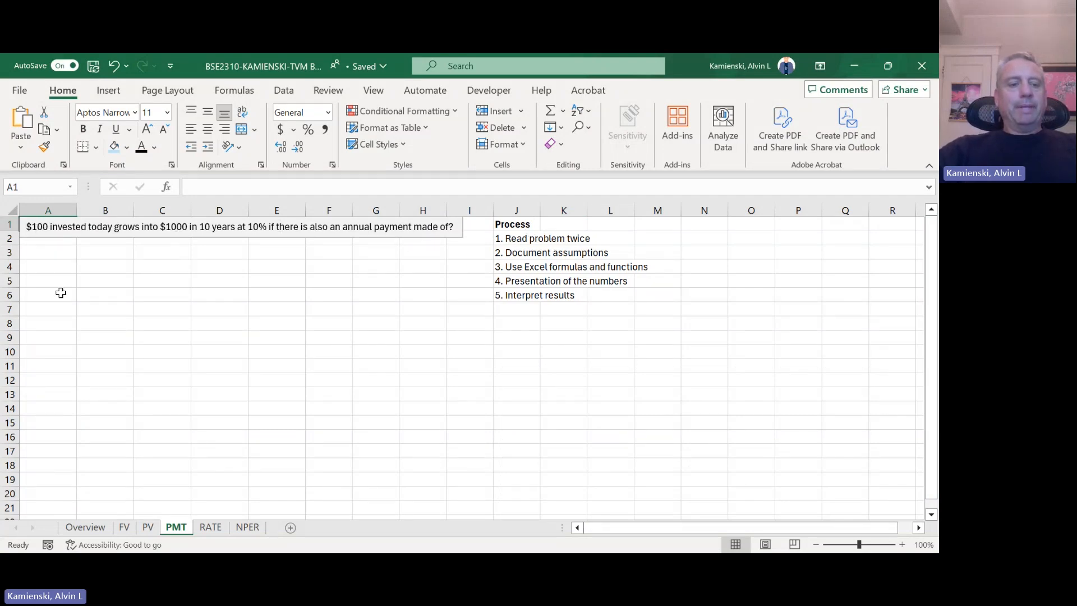
# Step: Add a bold ASSUMPTIONS heading in A3
pyautogui.click(48, 252)
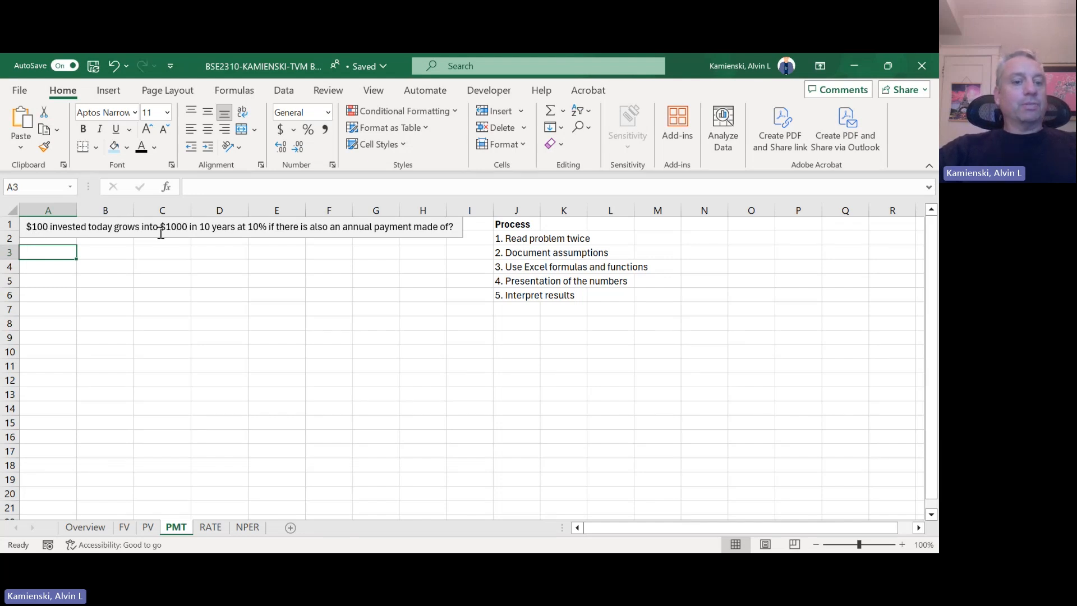
pyautogui.moveTo(432, 324)
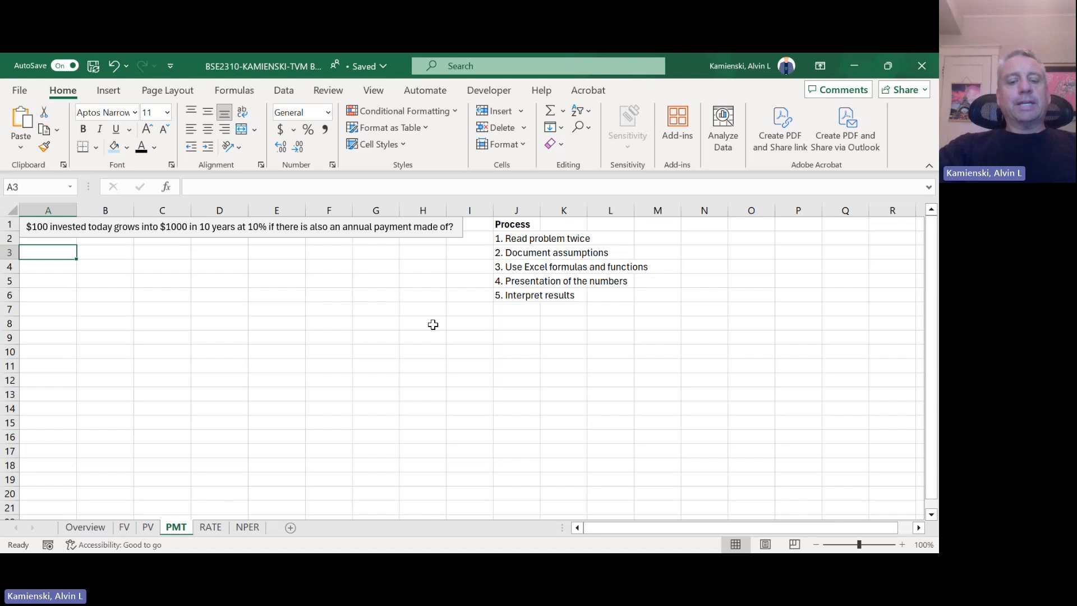
pyautogui.write('ASSUMPTI')
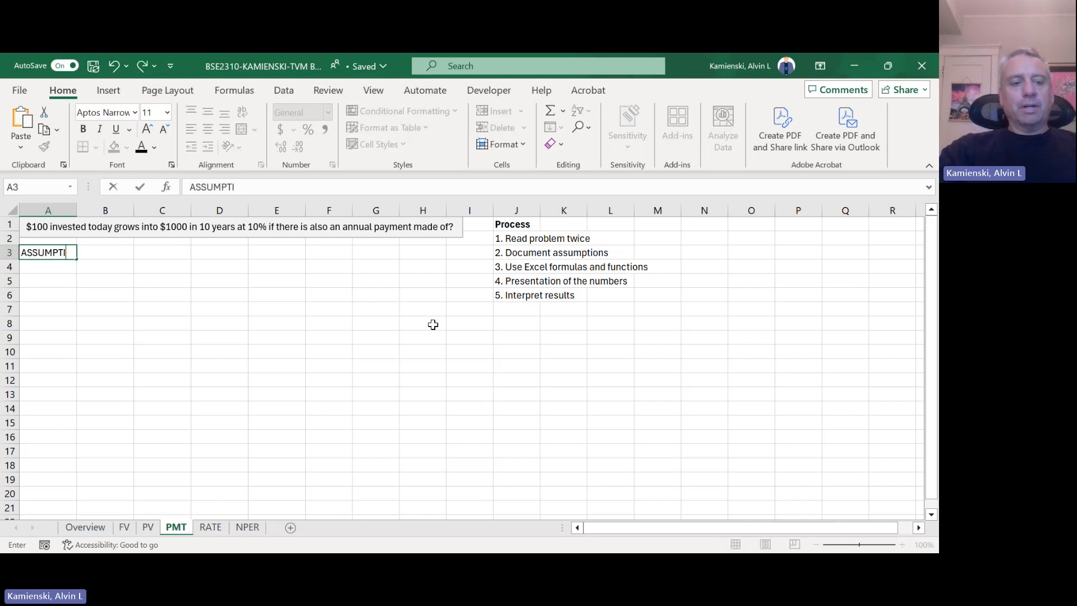
pyautogui.press('Enter')
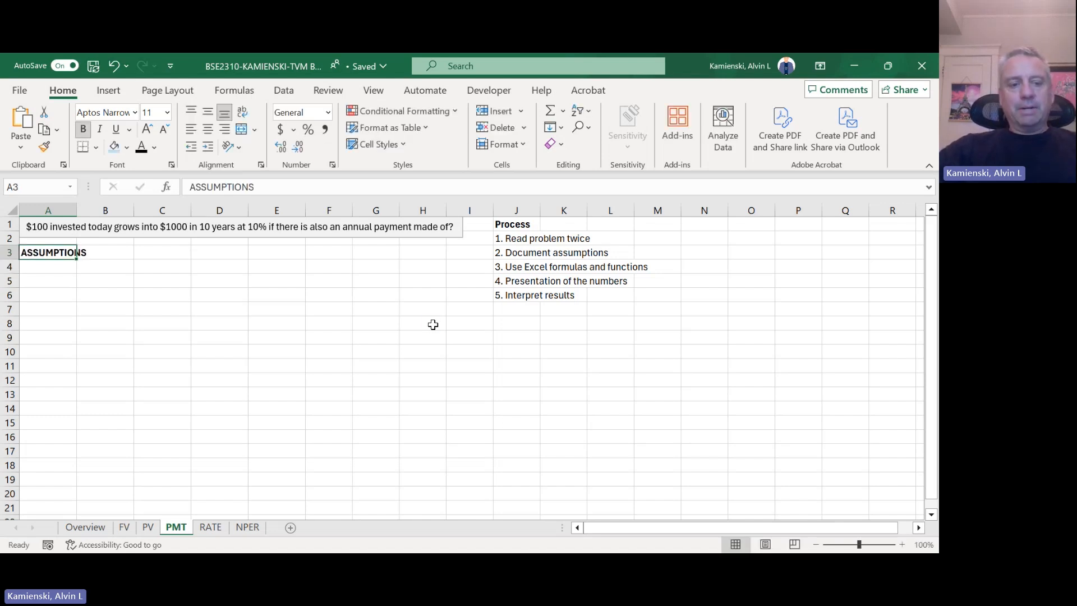
pyautogui.write('100')
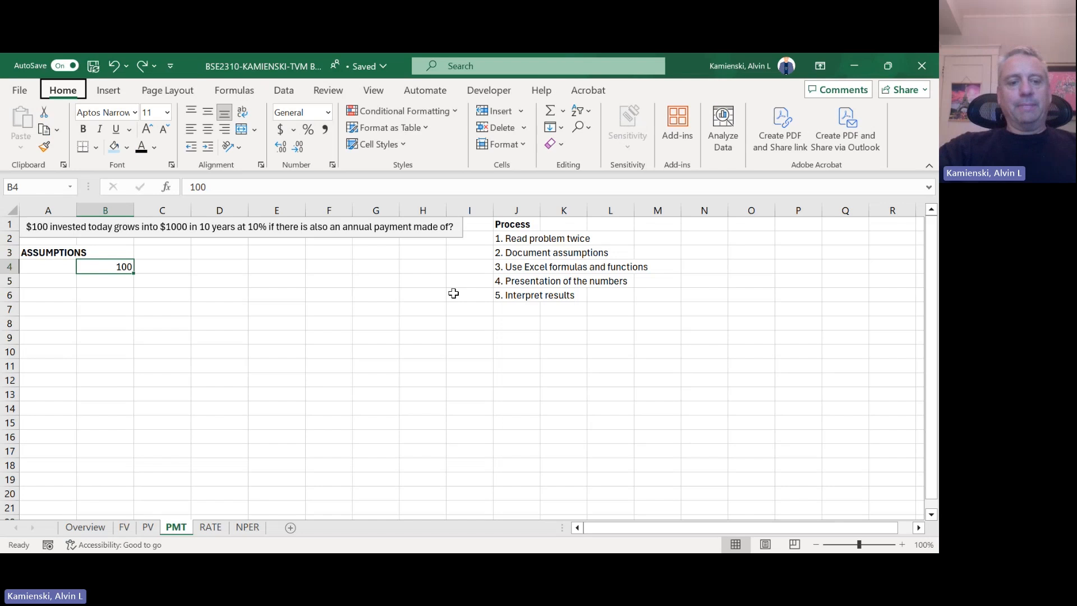
# Step: Enter PV as -100, shown as $(100.00), with a '<--negative input' note beside it
pyautogui.write('pv')
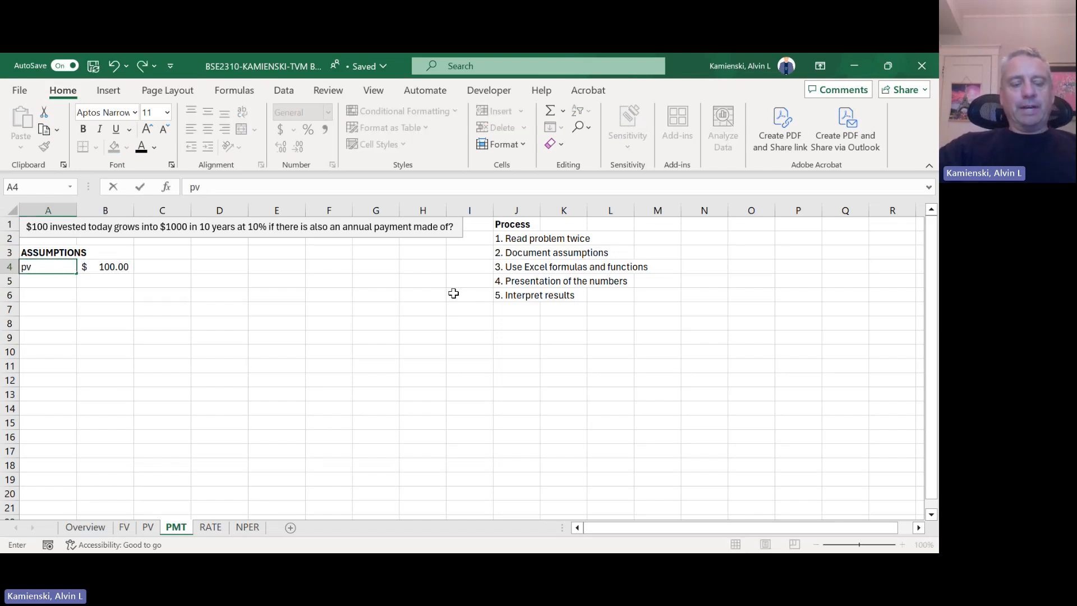
pyautogui.write('PV')
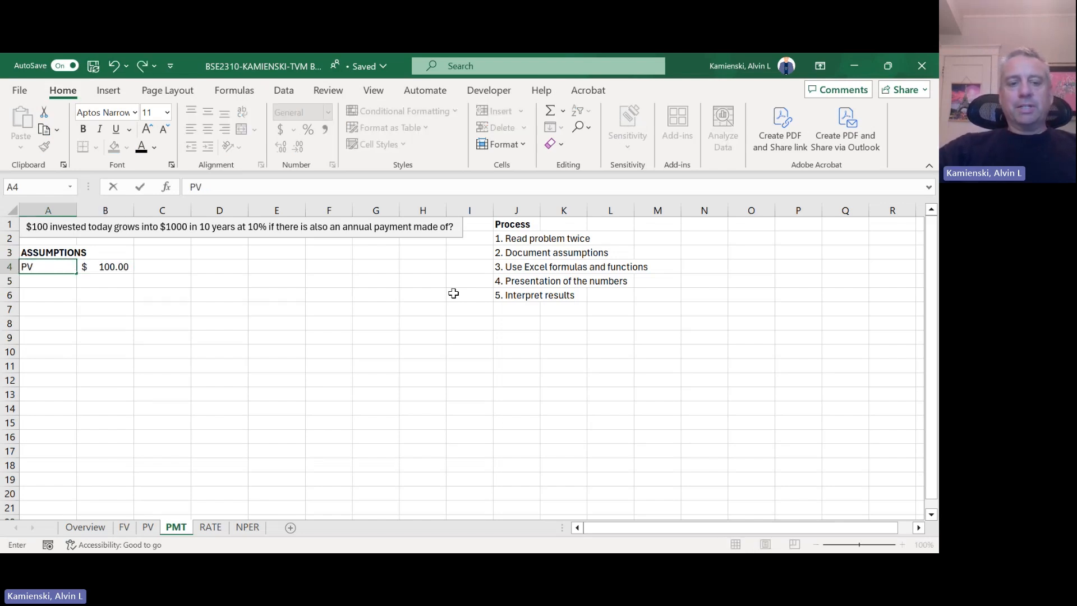
pyautogui.click(162, 266)
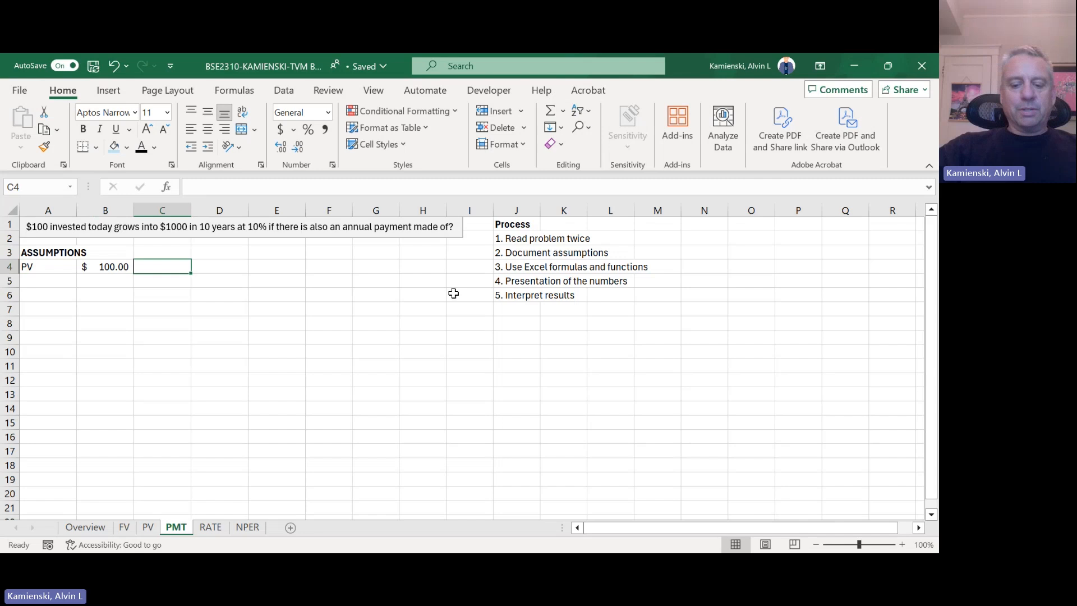
pyautogui.write('<--')
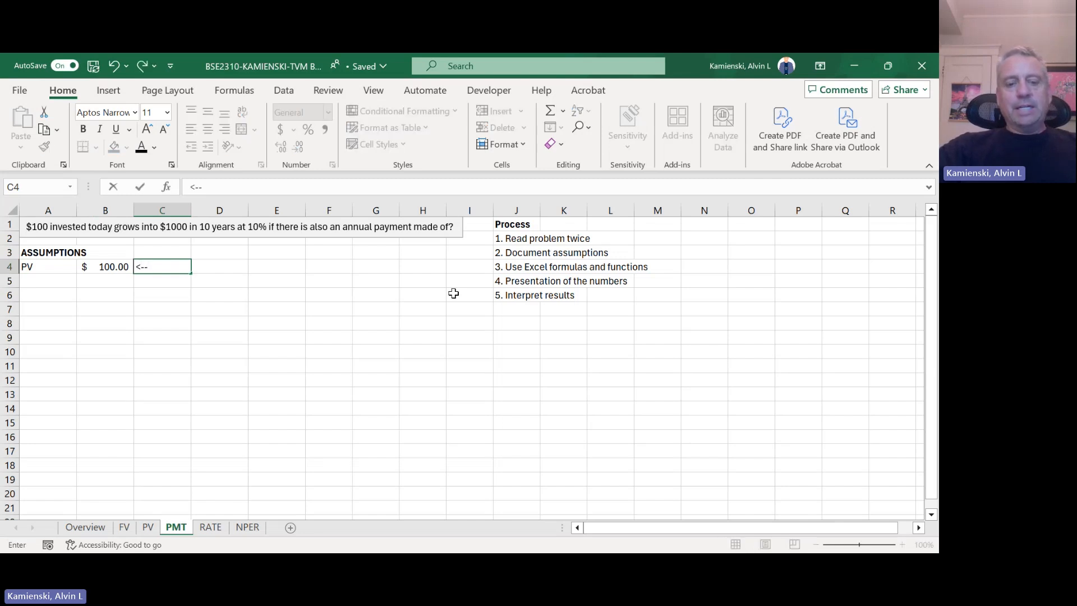
pyautogui.write('negative input')
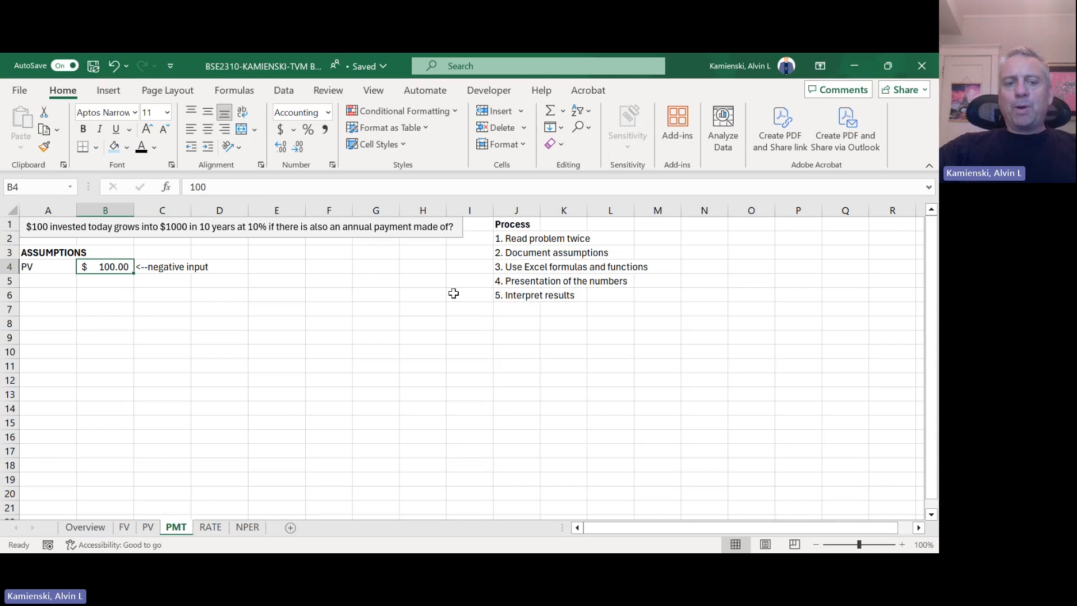
pyautogui.doubleClick(104, 266)
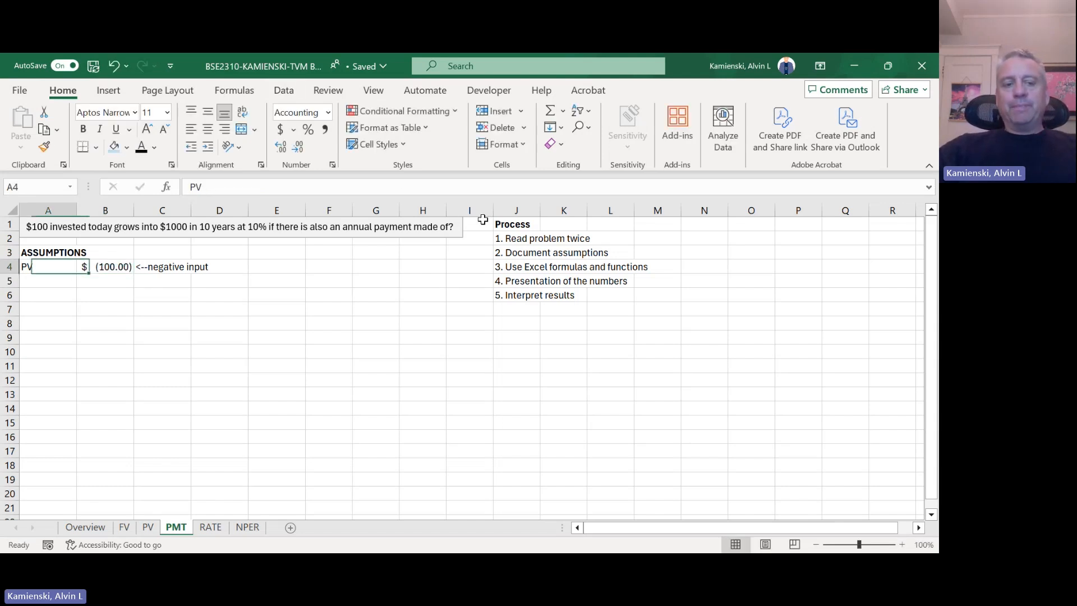
pyautogui.click(104, 266)
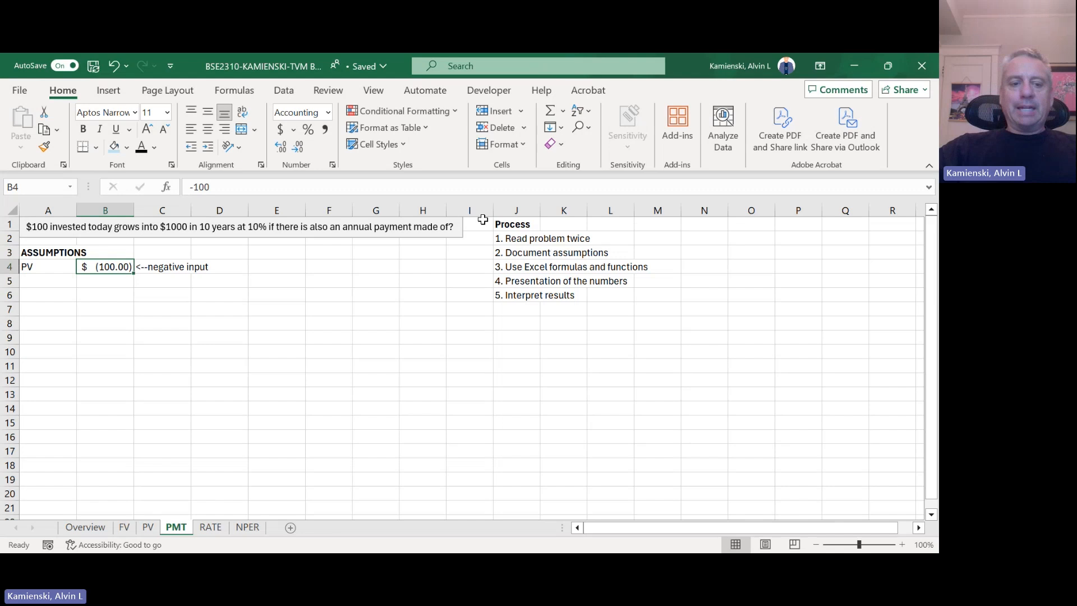
pyautogui.click(48, 266)
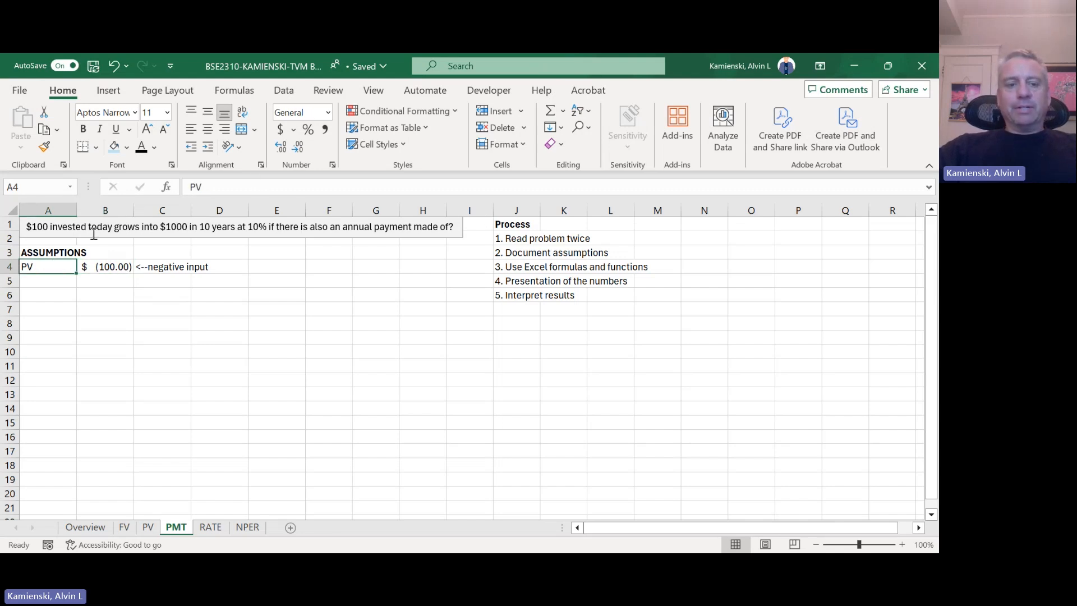
# Step: Add the FV row with 1000 and the NPER(A) label for 10 periods
pyautogui.write('Fv')
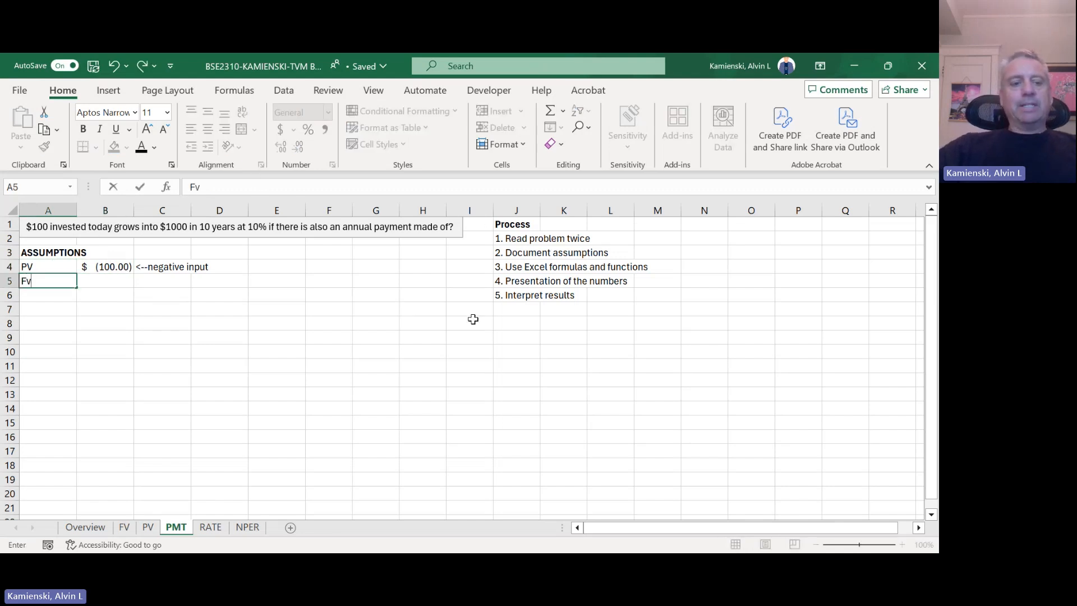
pyautogui.write('1')
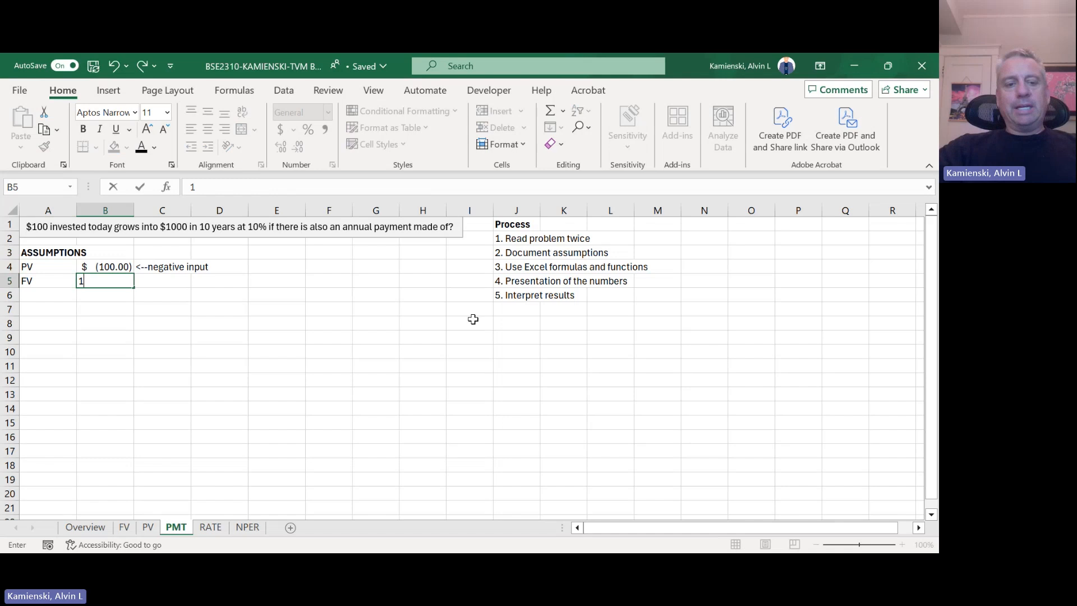
pyautogui.write('000.00')
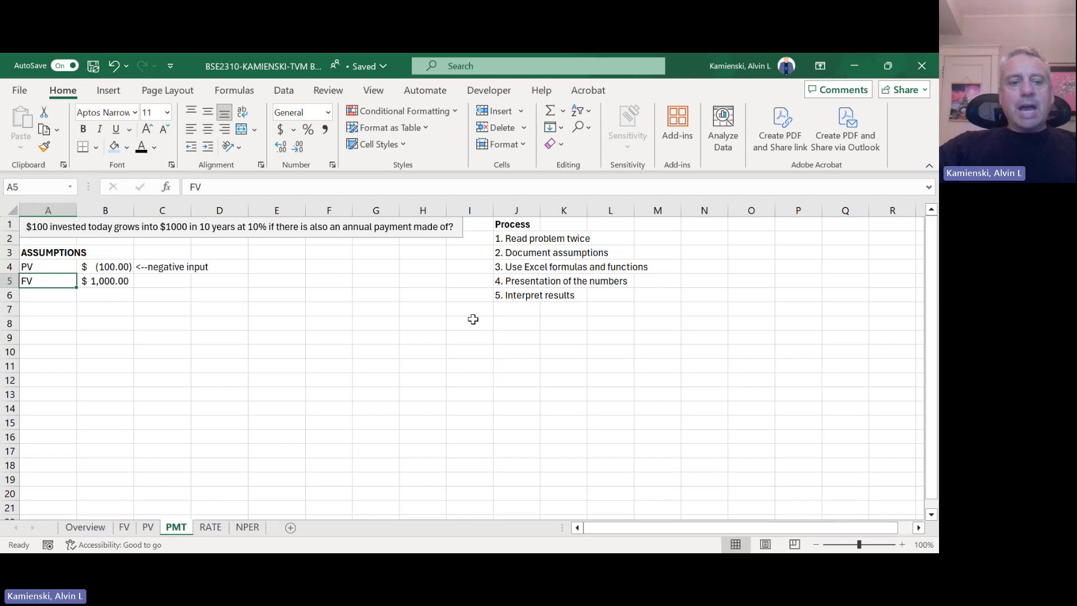
pyautogui.write('N')
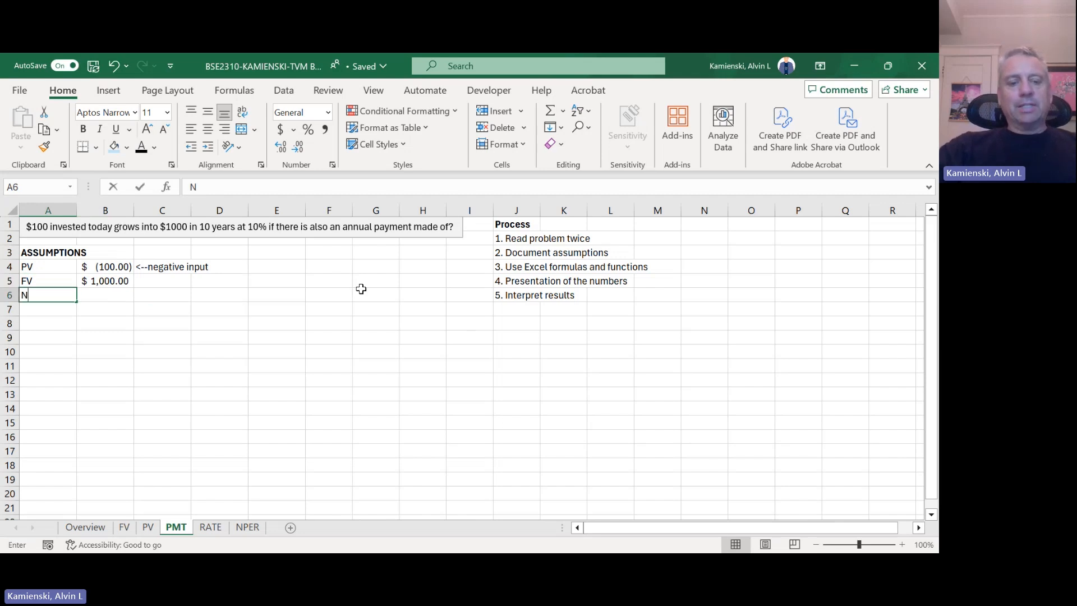
pyautogui.write('PER(A')
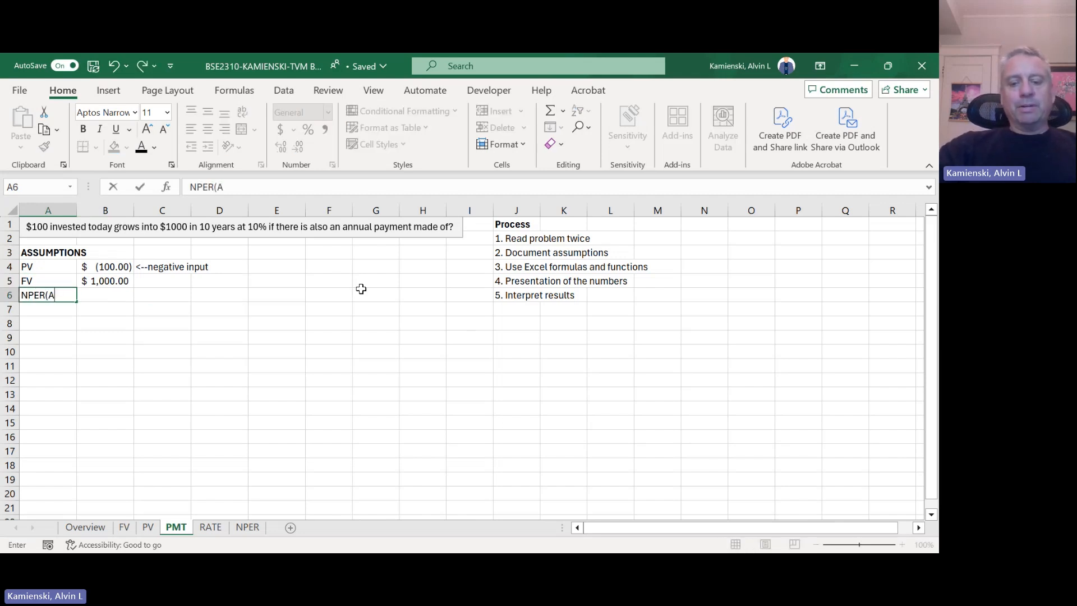
pyautogui.press('Tab')
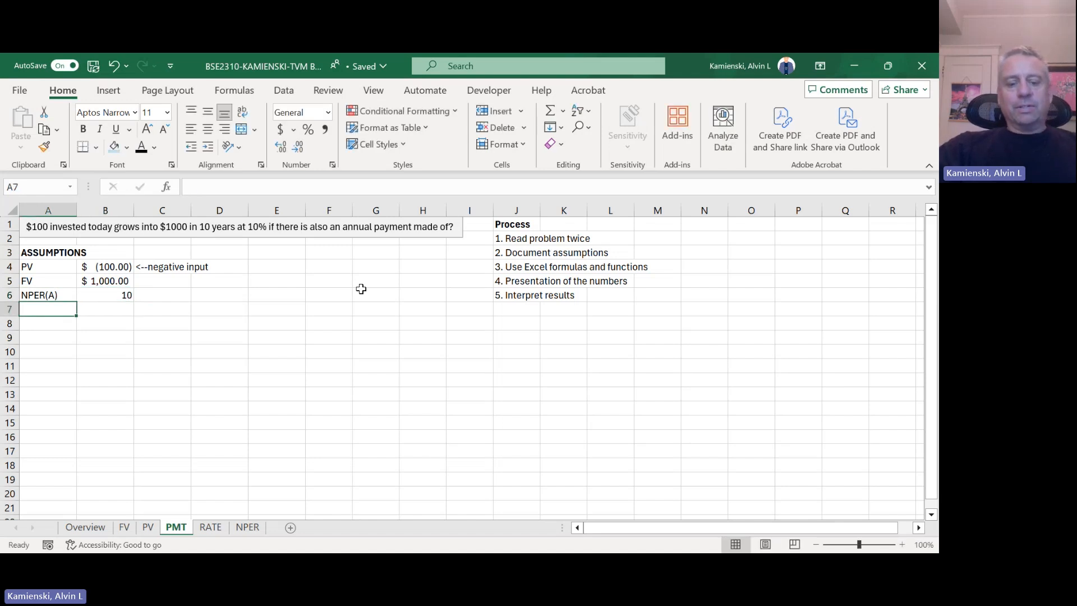
# Step: Add RATE(A) as 0.1 and format it as 10% with Percent Style
pyautogui.write('RATE(A')
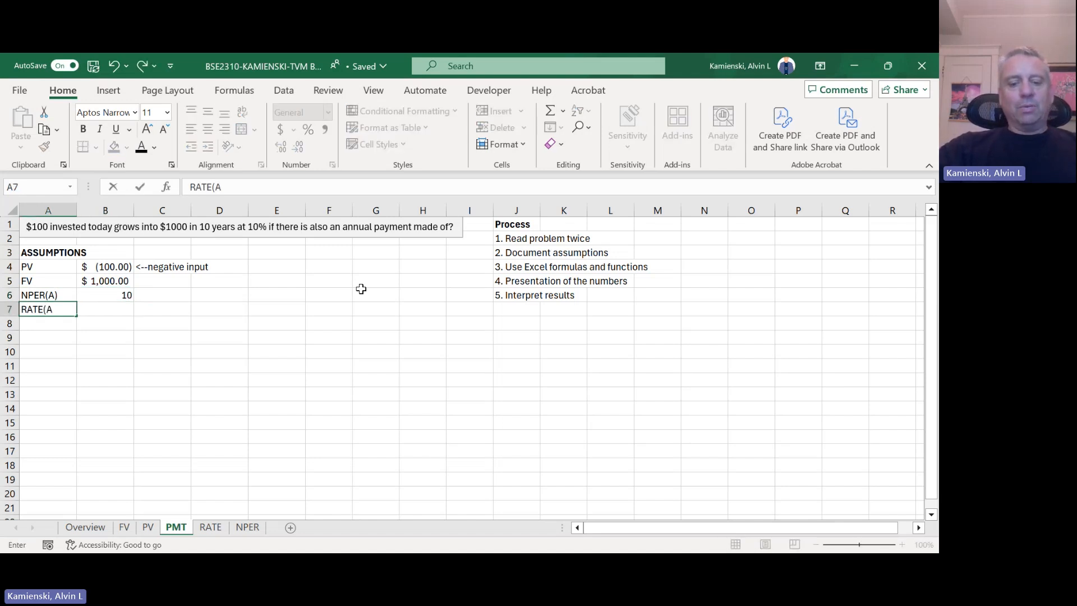
pyautogui.write(')')
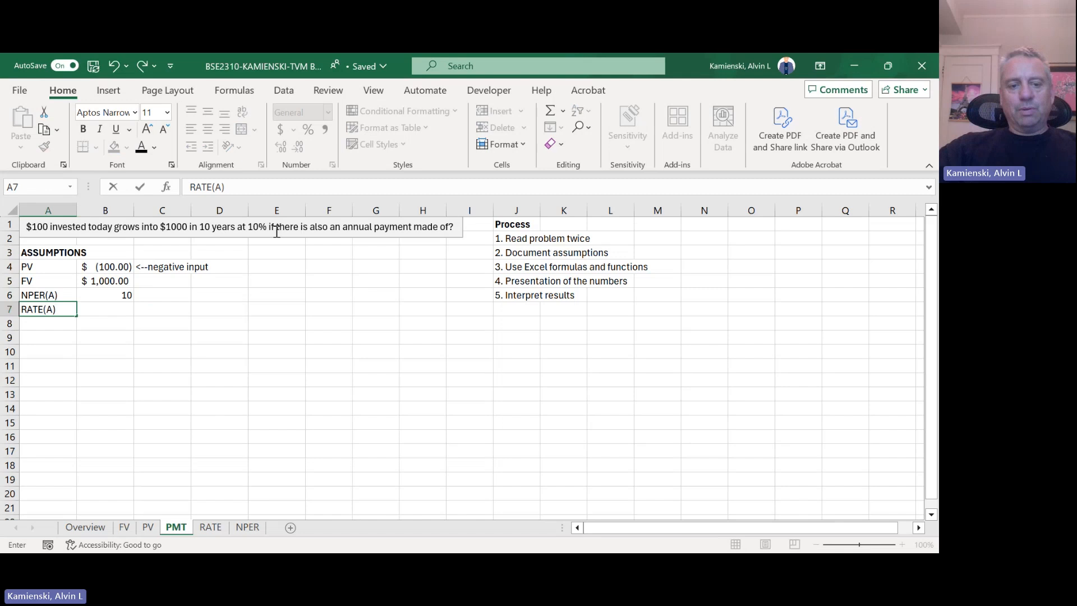
pyautogui.moveTo(427, 280)
pyautogui.write('0.1')
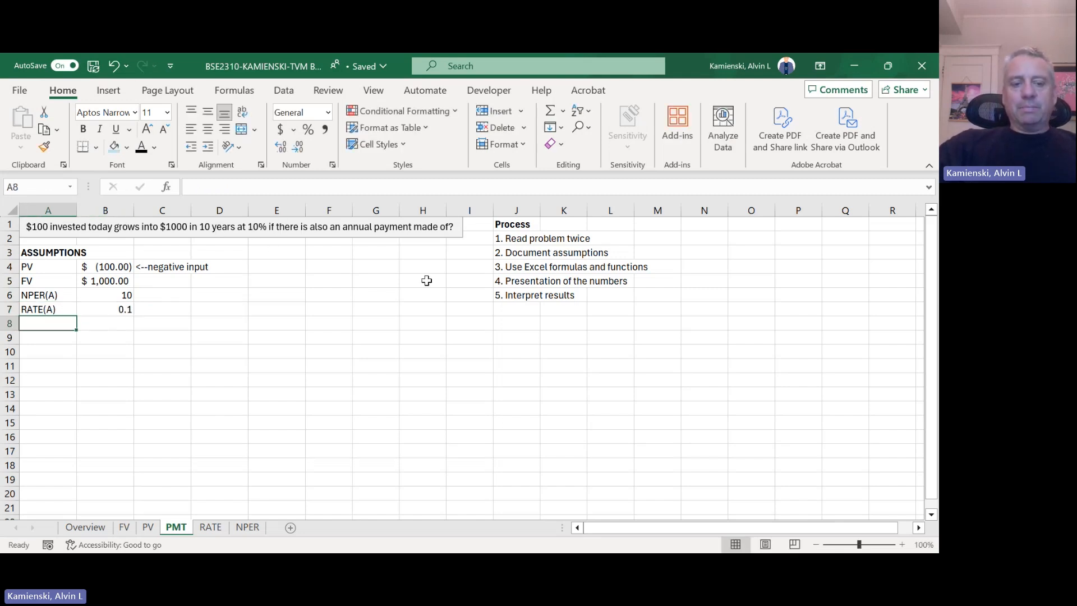
pyautogui.click(105, 309)
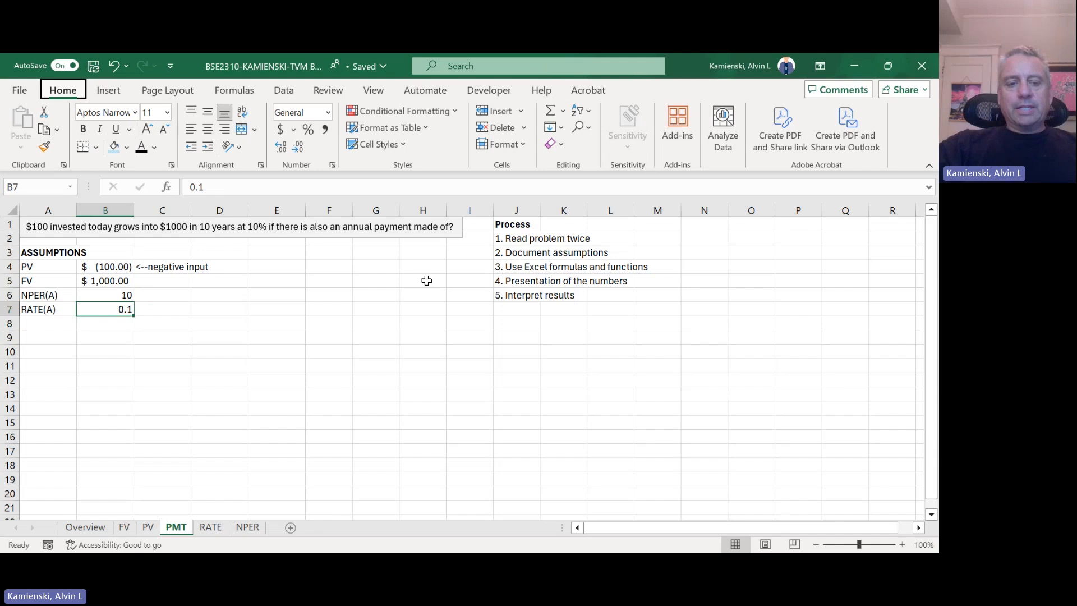
pyautogui.press('Enter')
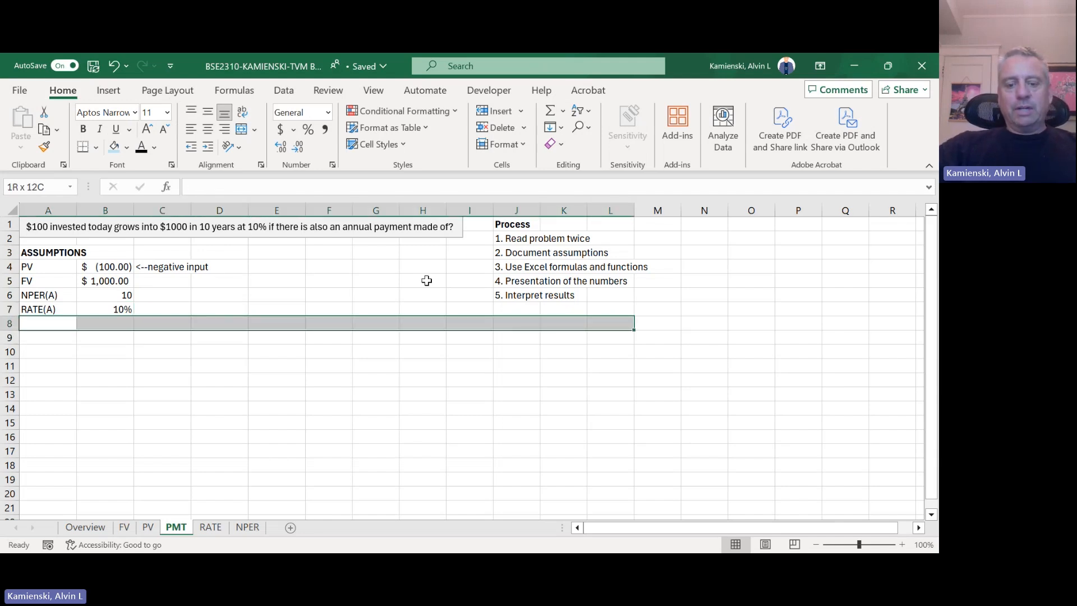
# Step: Add a grey divider row, PV label linked with =A4, a PMT label, and fill B11 yellow
pyautogui.click(127, 146)
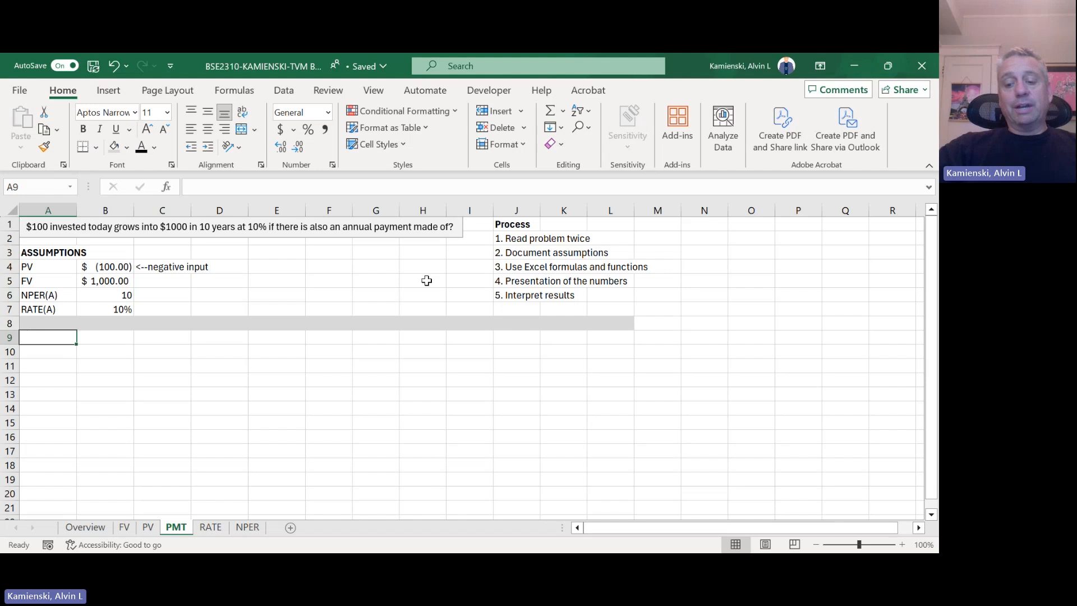
pyautogui.write('=A4')
pyautogui.click(47, 366)
pyautogui.write('PM')
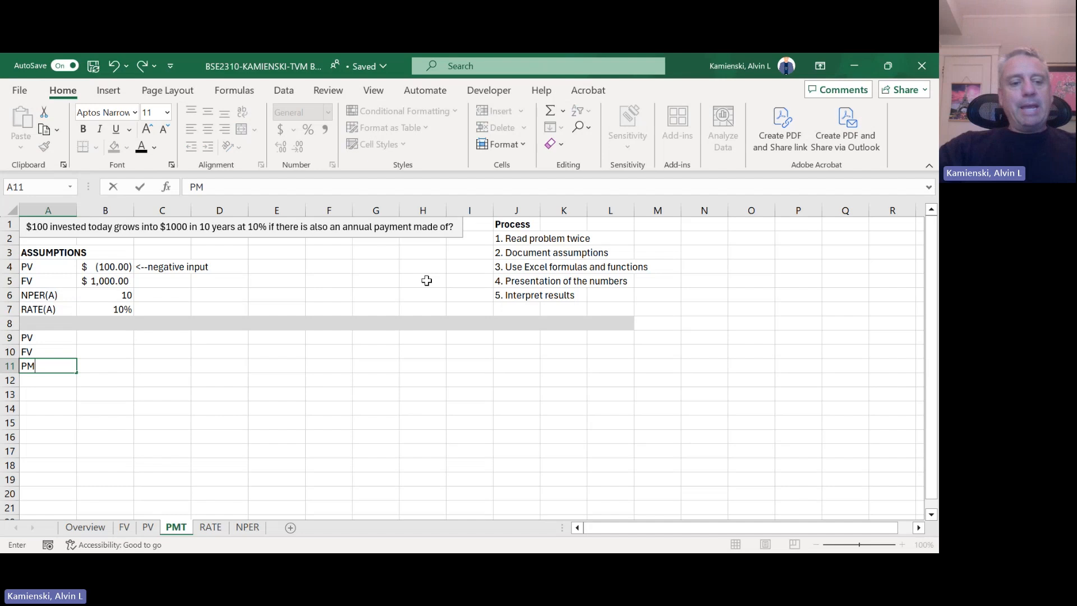
pyautogui.press('Tab')
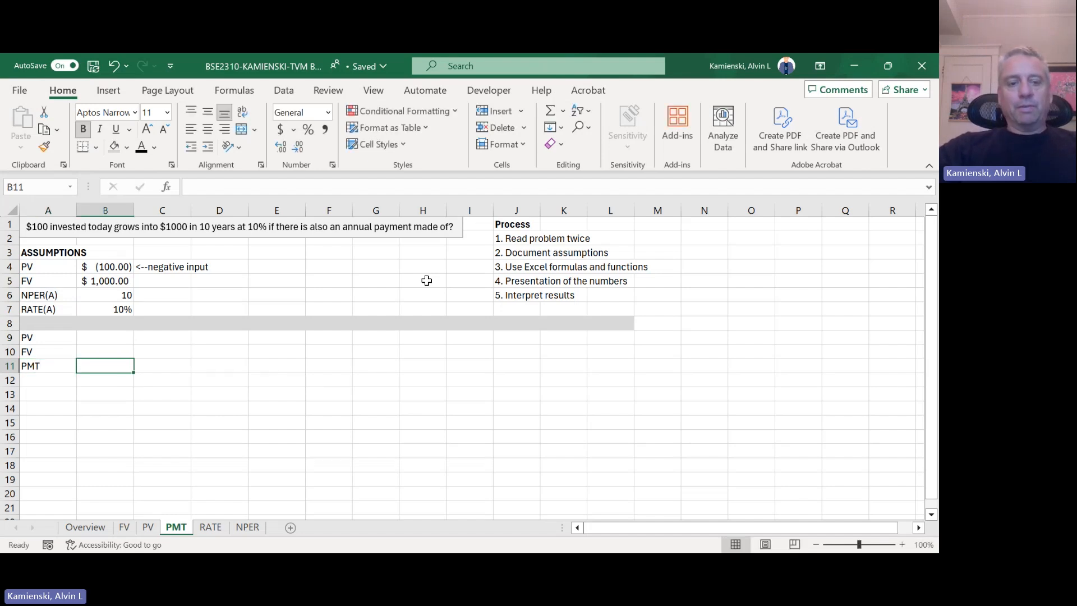
pyautogui.click(127, 147)
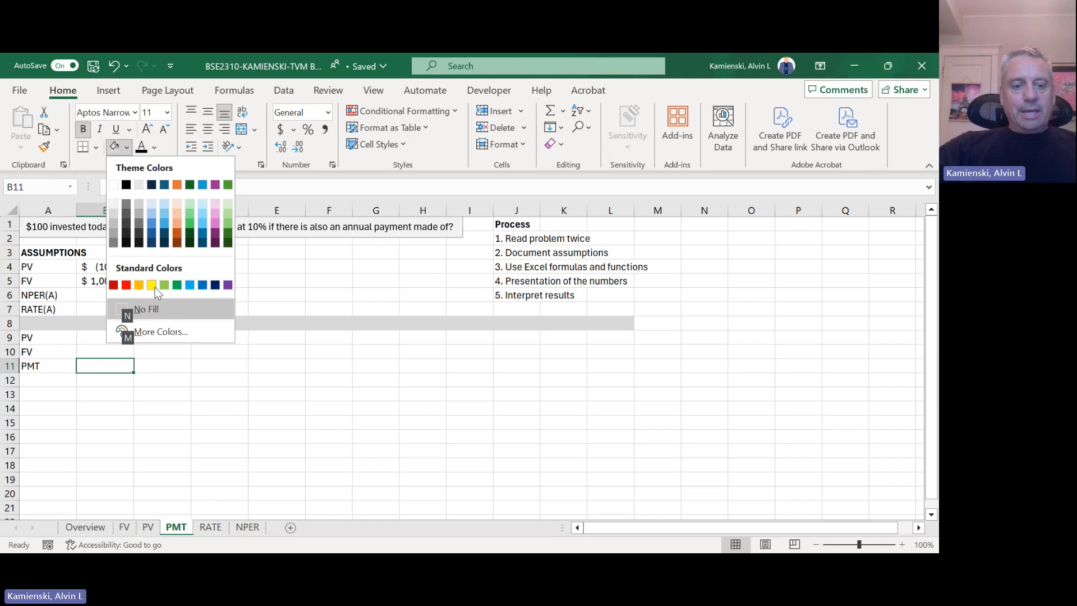
pyautogui.click(151, 284)
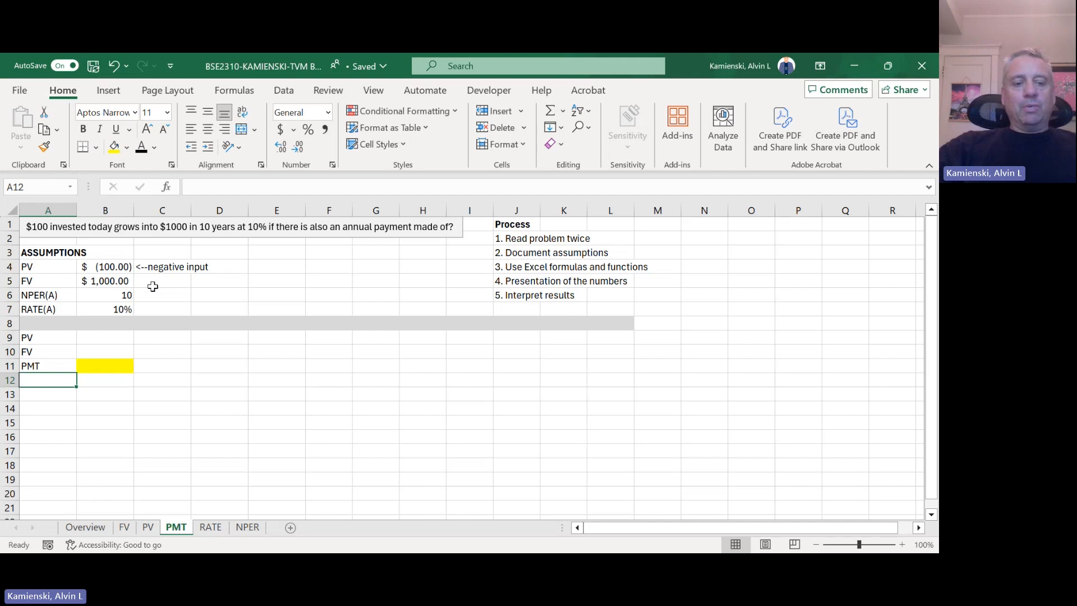
# Step: Link the labels and values to the assumptions: PV $100.00, FV $1,000.00, RATE(A) 10%, NPER(A) 10
pyautogui.write('=A7')
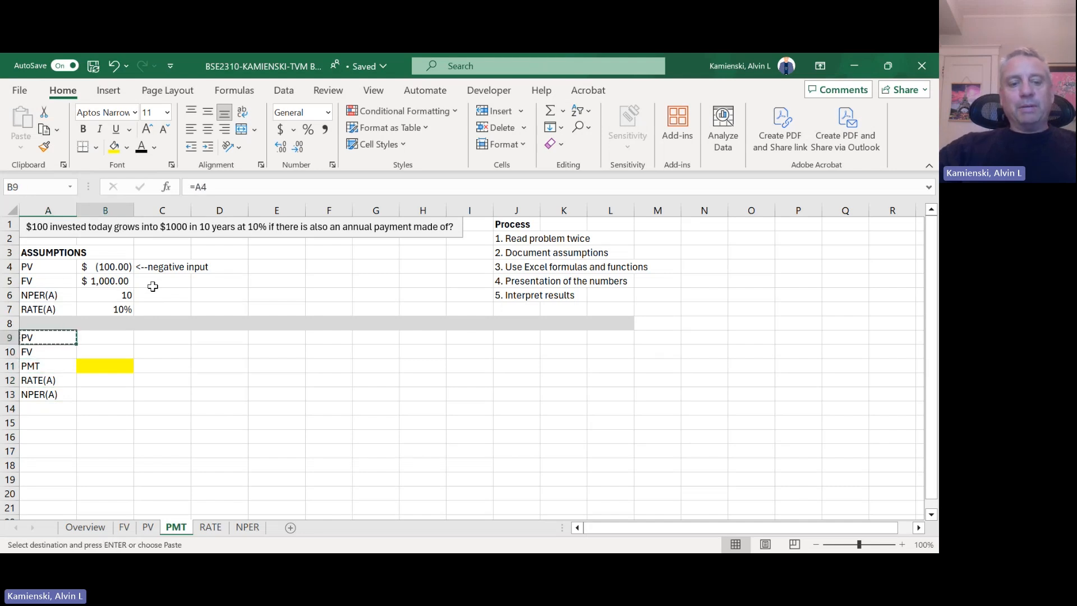
pyautogui.press('enter')
pyautogui.write('=B4')
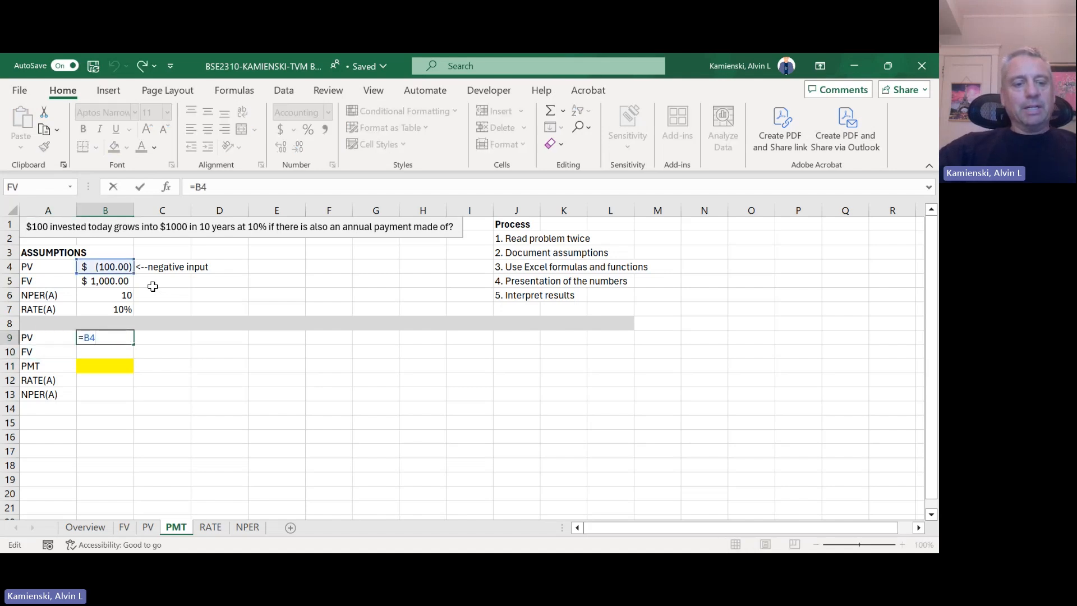
pyautogui.press('Enter')
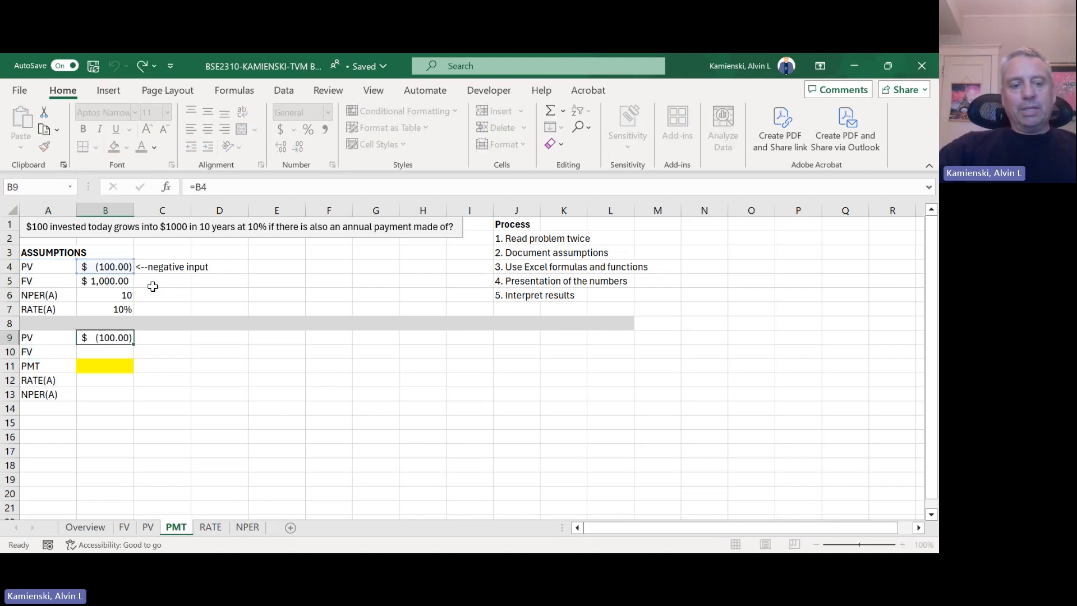
pyautogui.click(105, 351)
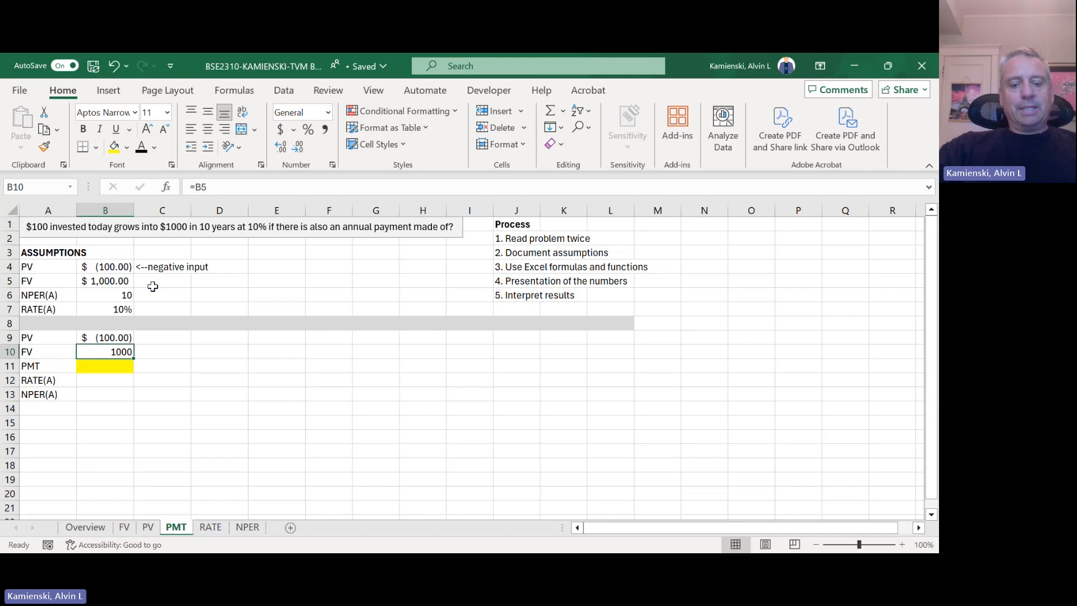
pyautogui.click(47, 365)
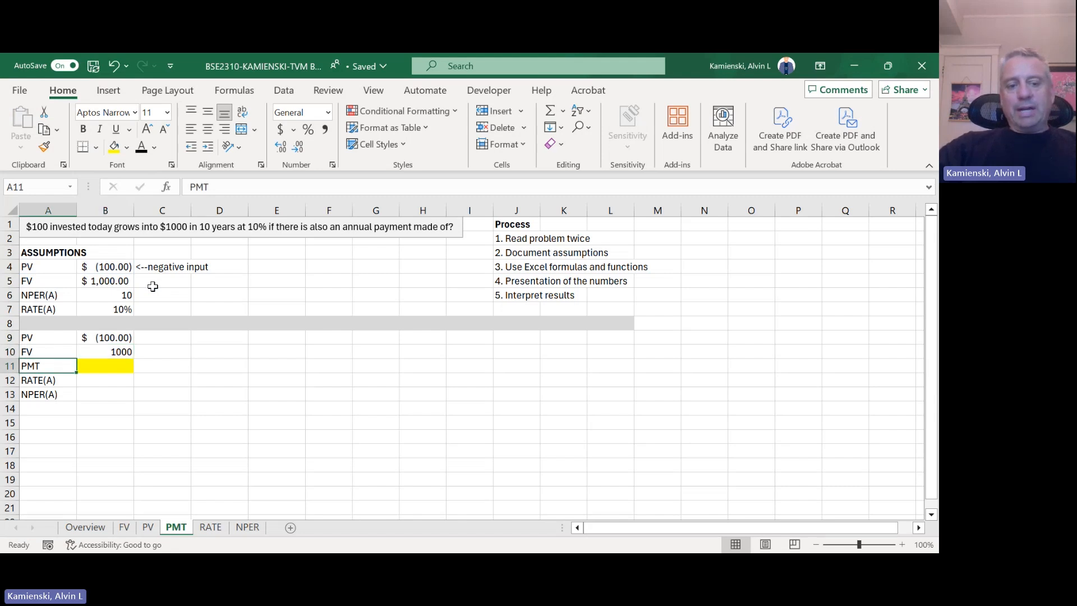
pyautogui.click(47, 351)
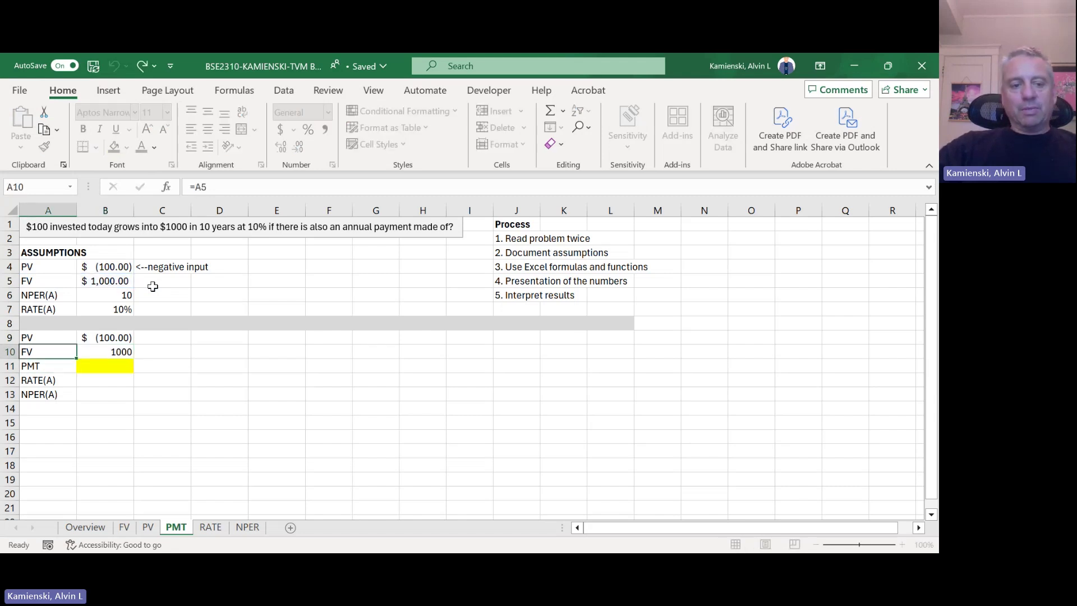
pyautogui.click(38, 380)
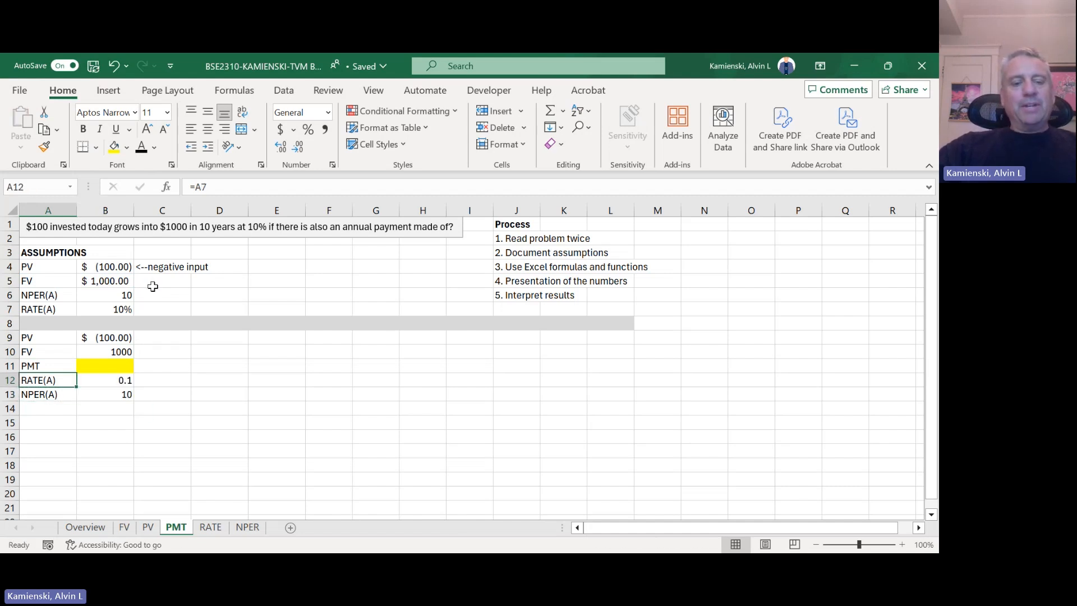
pyautogui.click(105, 379)
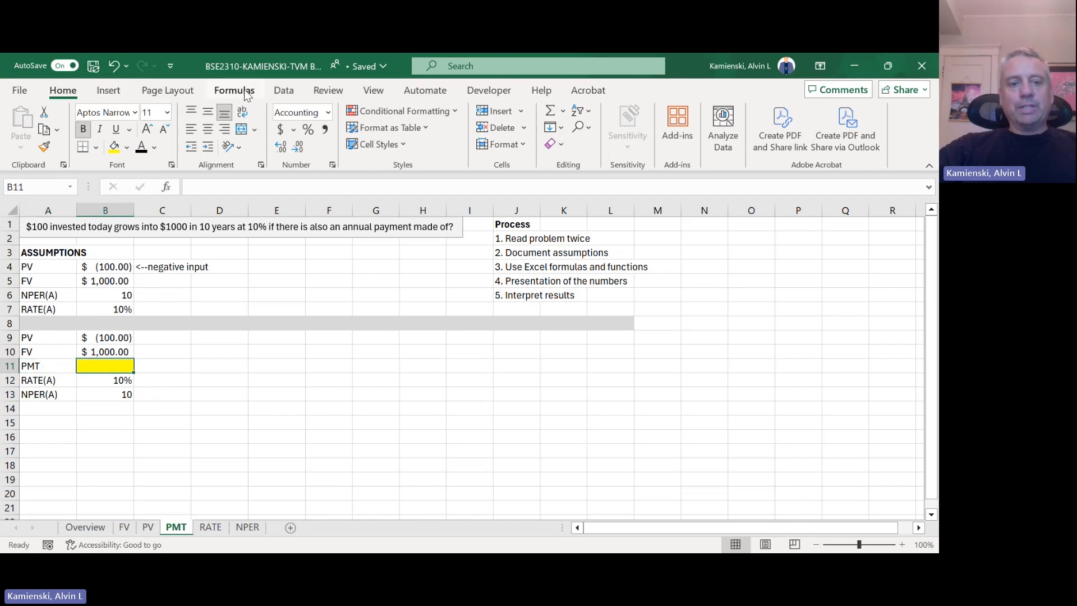
# Step: Insert =PMT(B12,B13,B9,B10) in B11 from Financial functions, returning $(46.47)
pyautogui.click(143, 127)
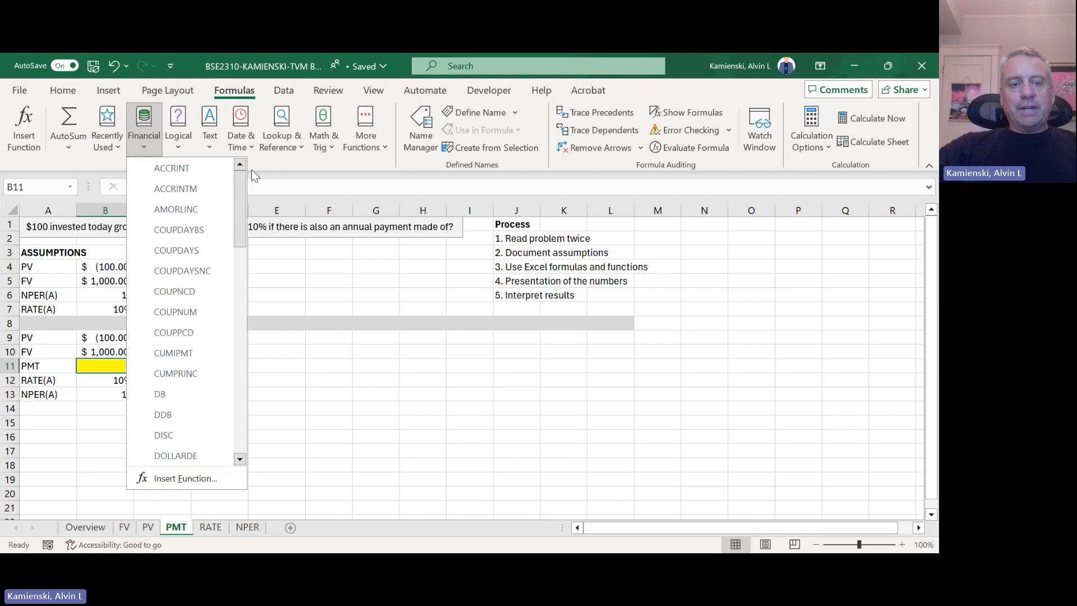
pyautogui.scroll(-3)
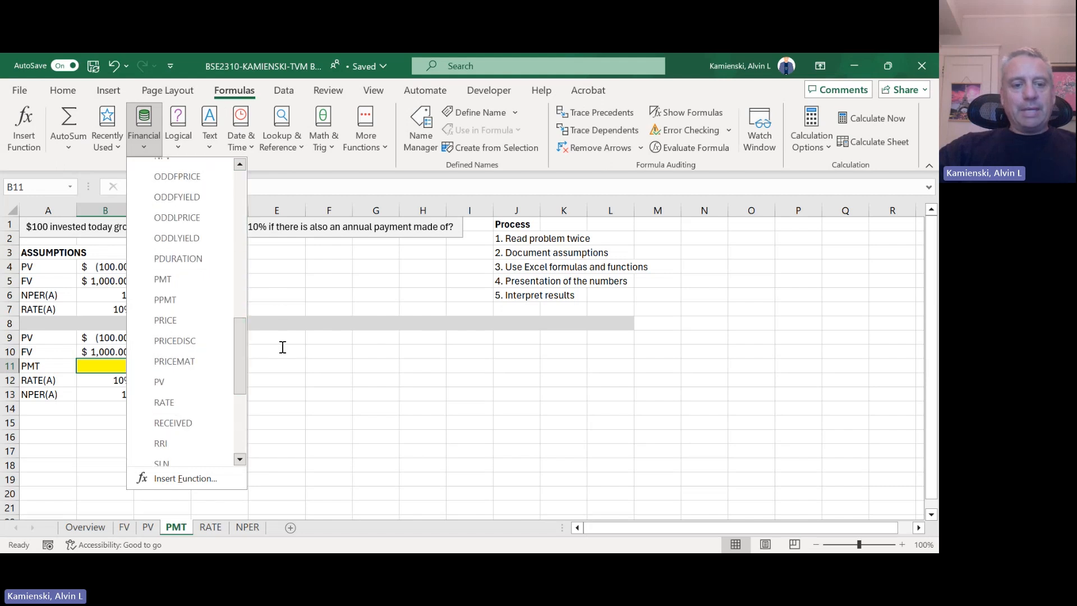
pyautogui.click(163, 279)
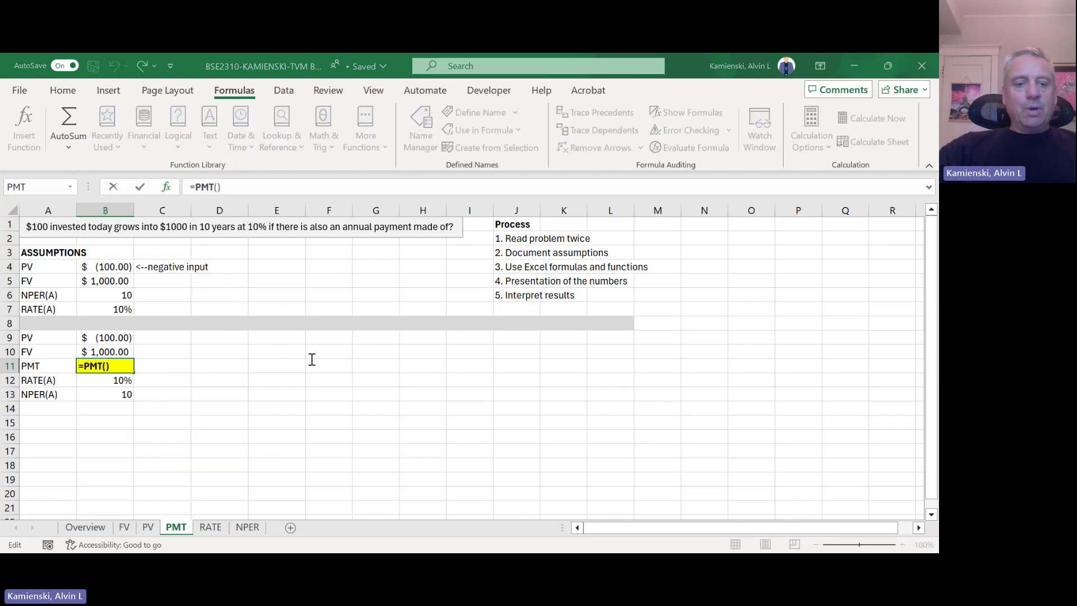
pyautogui.moveTo(147, 369)
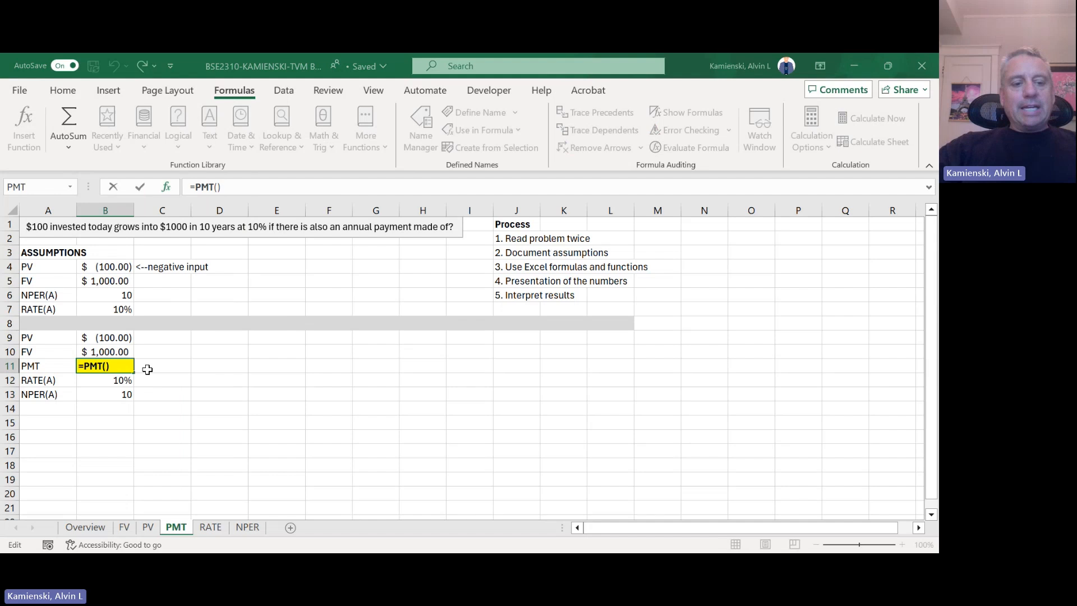
pyautogui.click(104, 380)
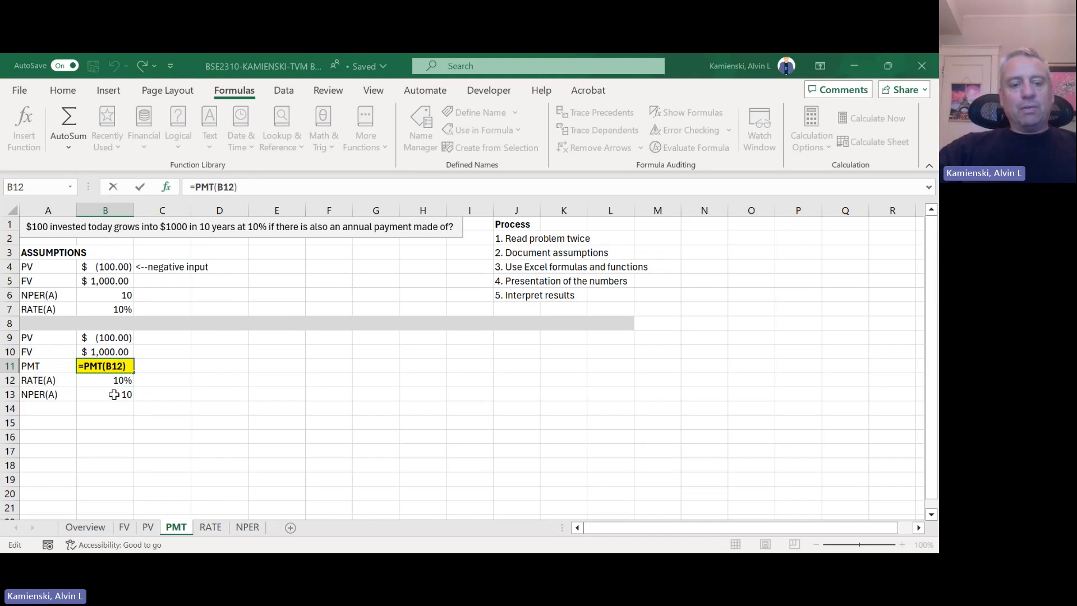
pyautogui.click(110, 394)
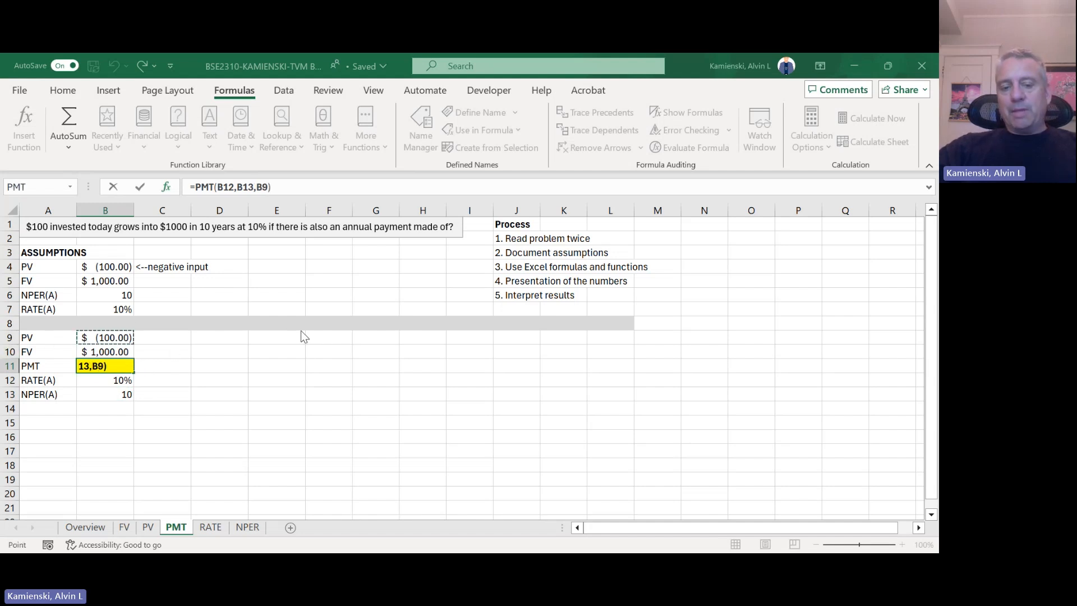
pyautogui.moveTo(290, 345)
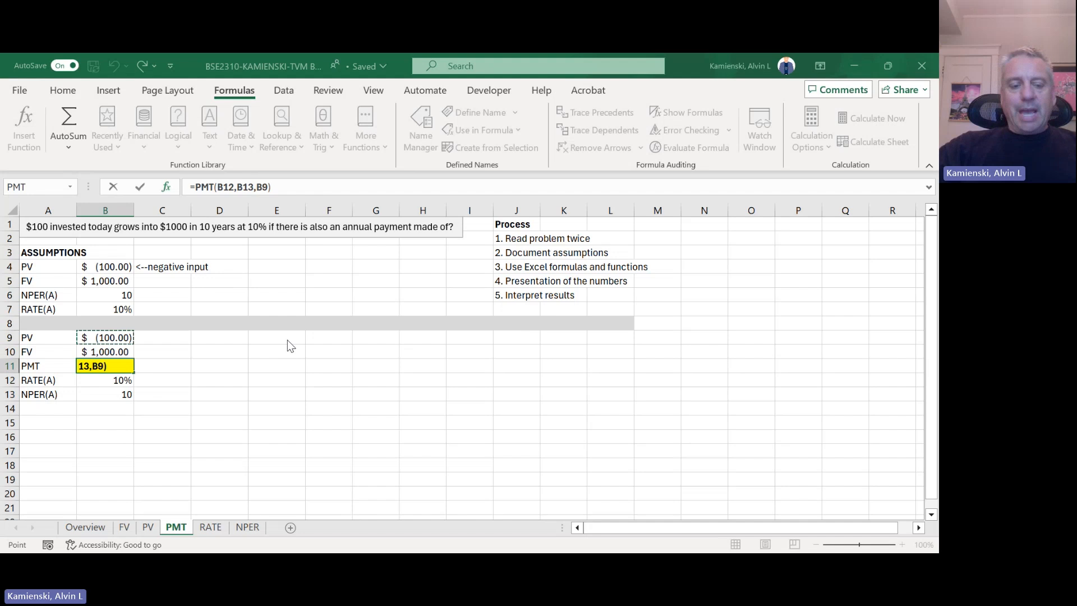
pyautogui.click(104, 351)
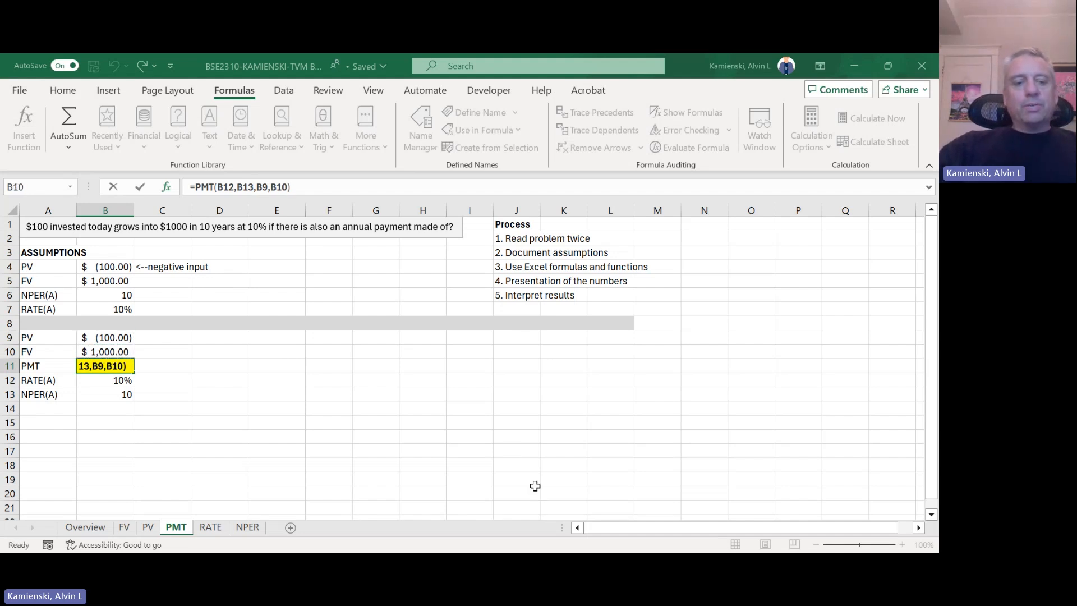
pyautogui.press('Enter')
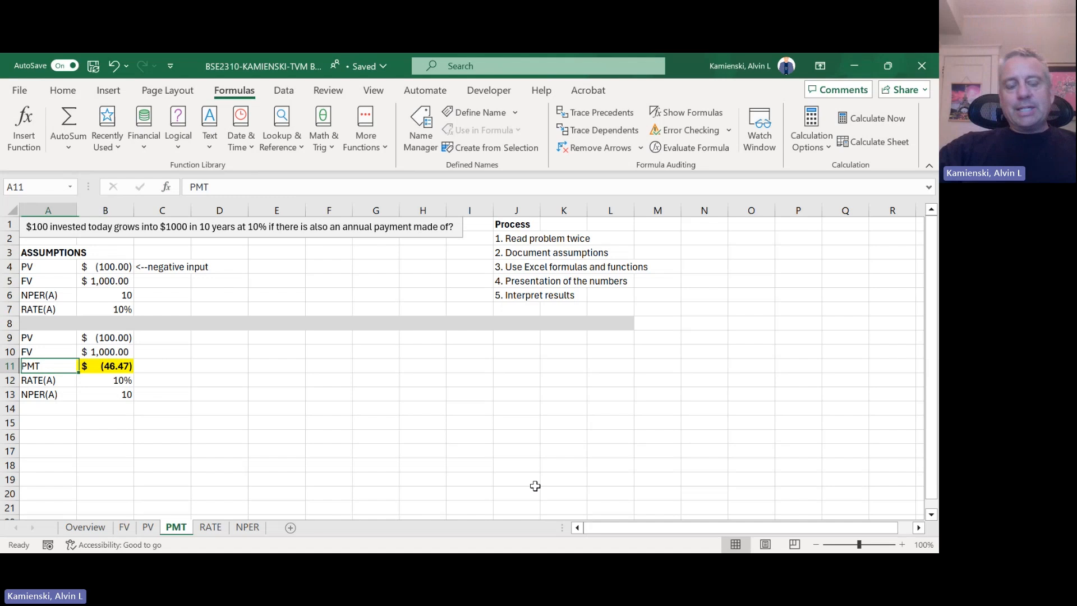
pyautogui.click(105, 366)
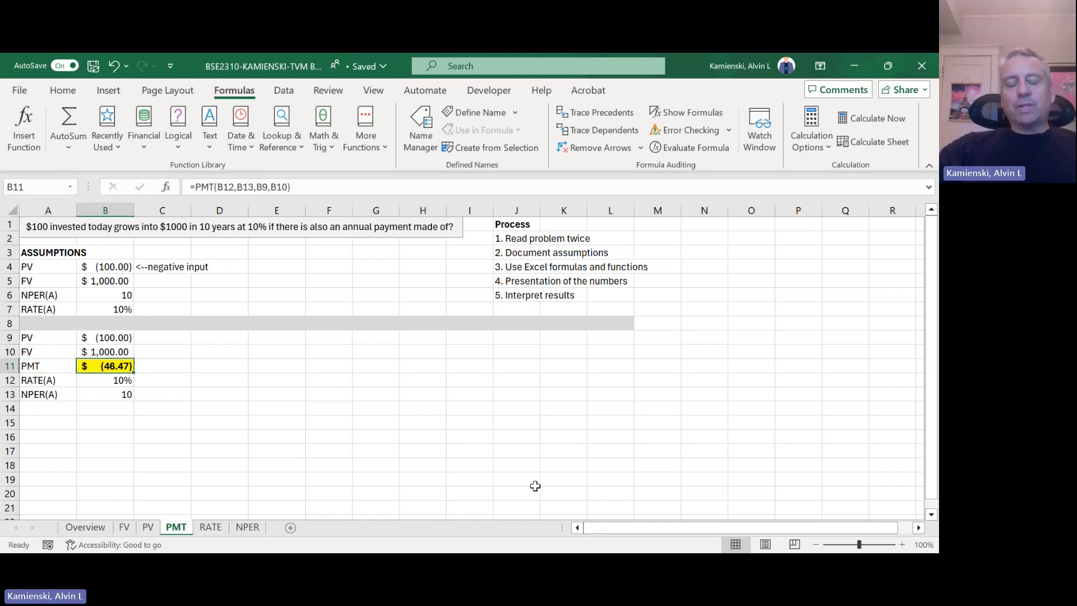
pyautogui.click(162, 366)
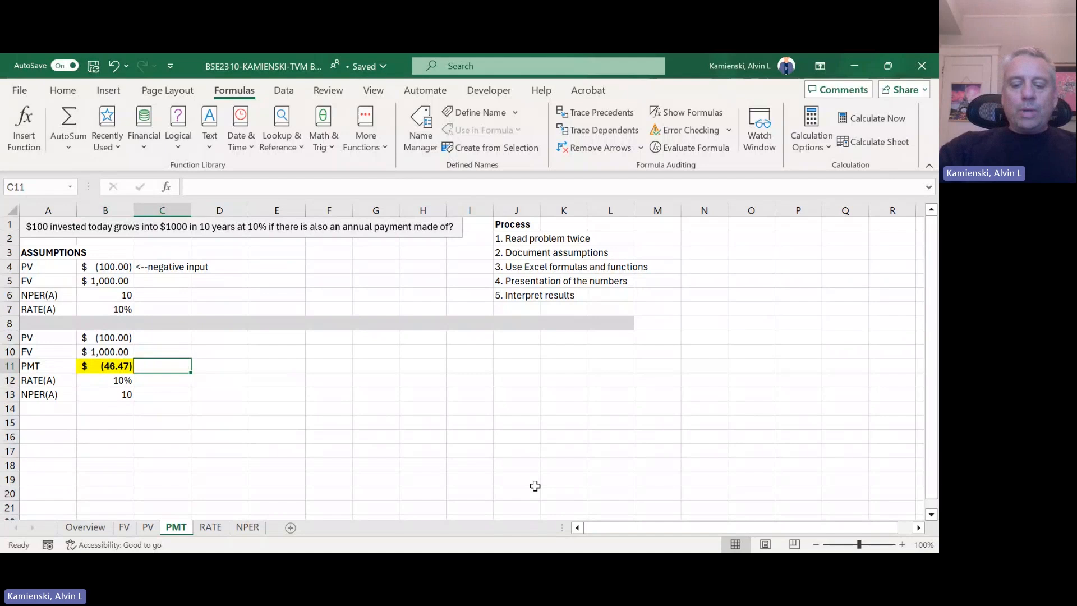
# Step: Write a C11 note: '<-- this is the additional amount' needed to reach the $1000 goal
pyautogui.write('<--')
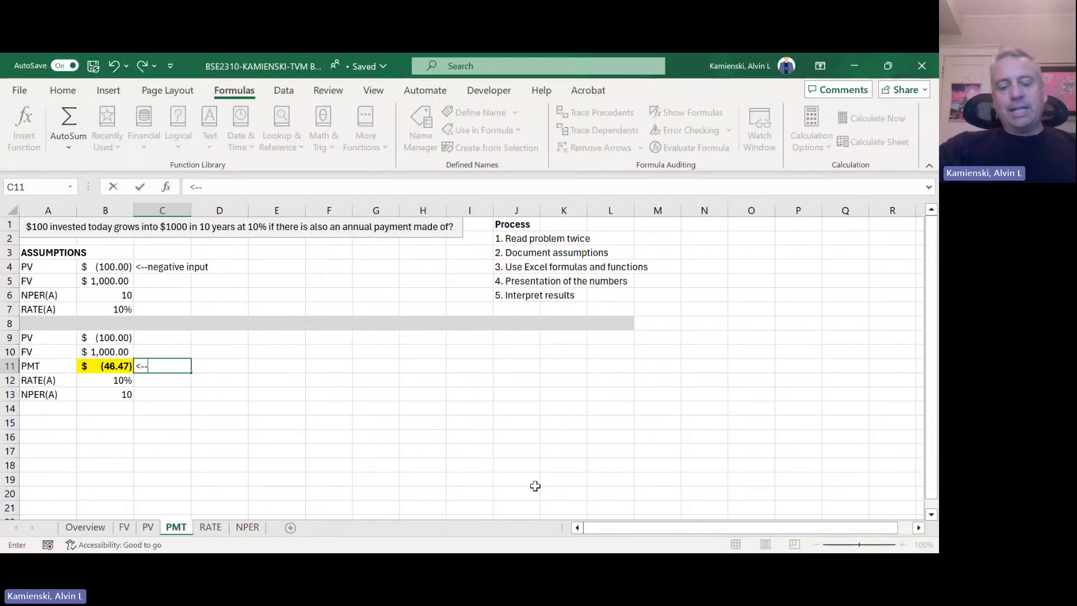
pyautogui.write('this is')
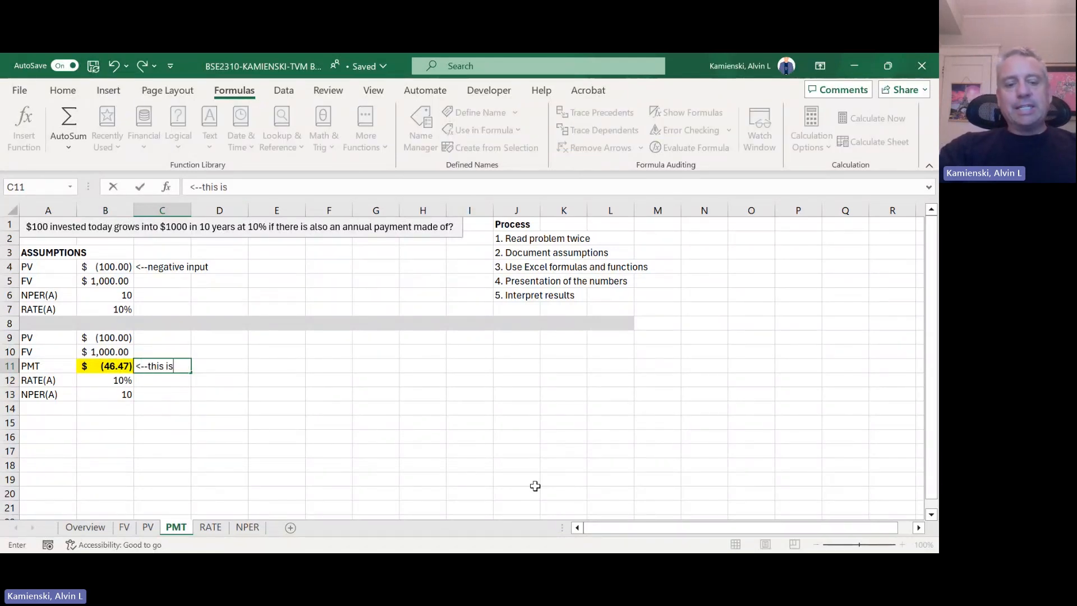
pyautogui.write('the additiona')
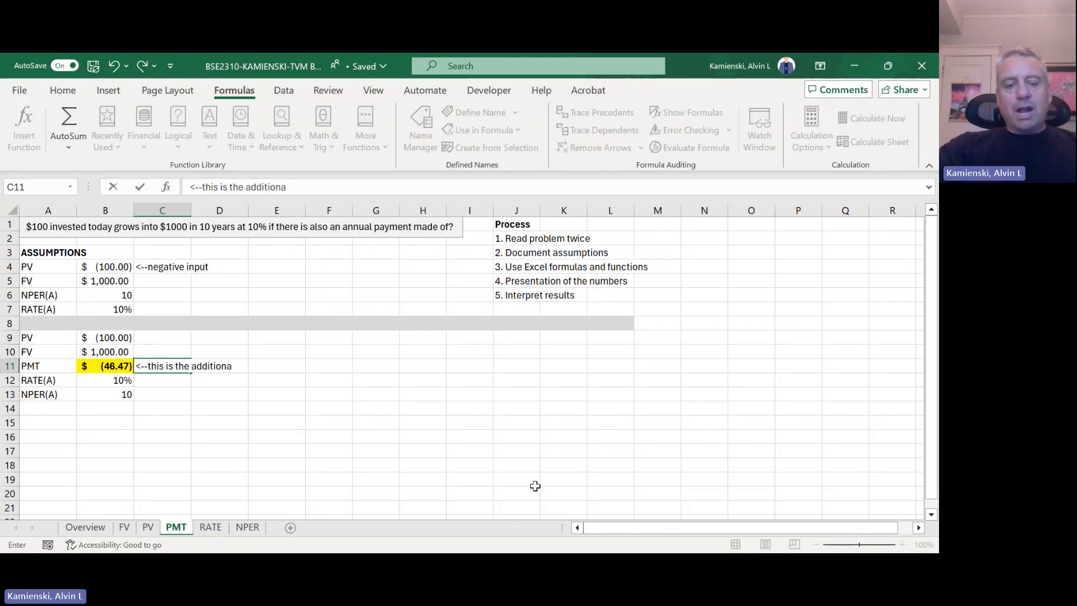
pyautogui.write('l amount of an annual payment needed to g')
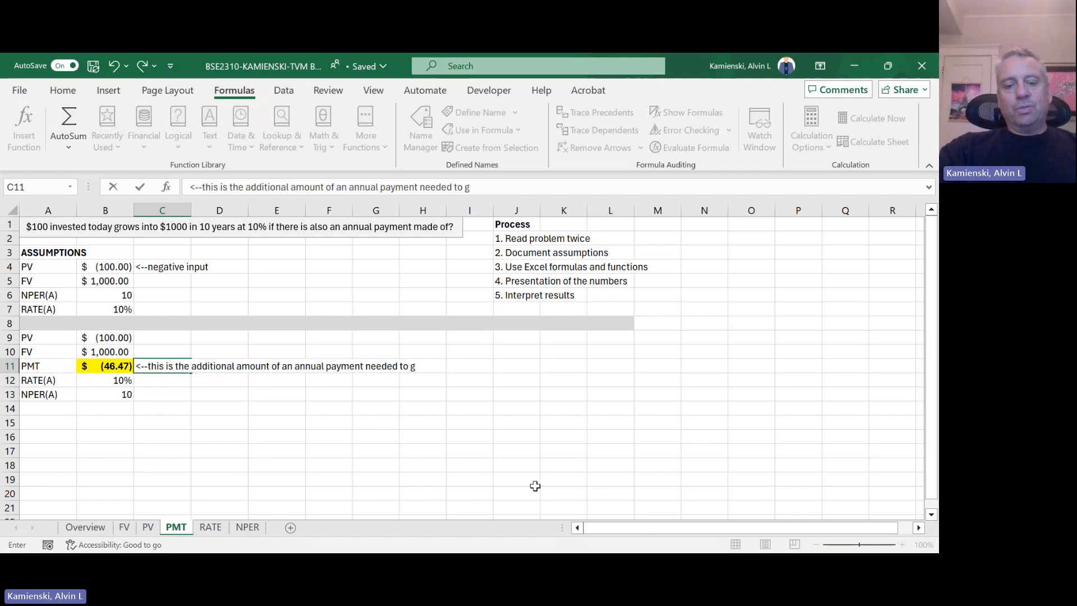
pyautogui.write('row your investment to t')
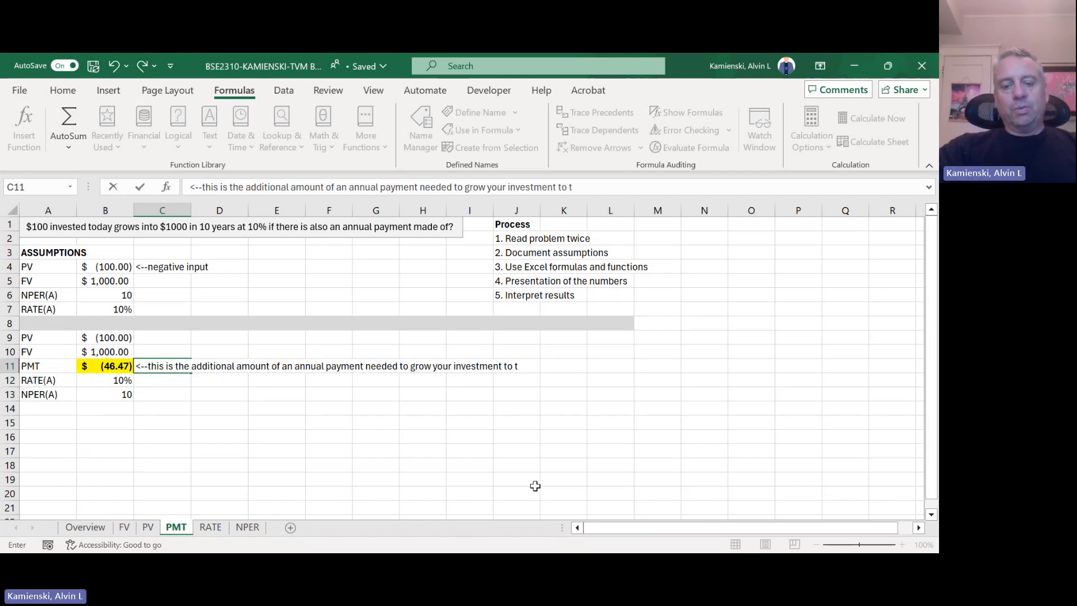
pyautogui.write('he $1000 goal')
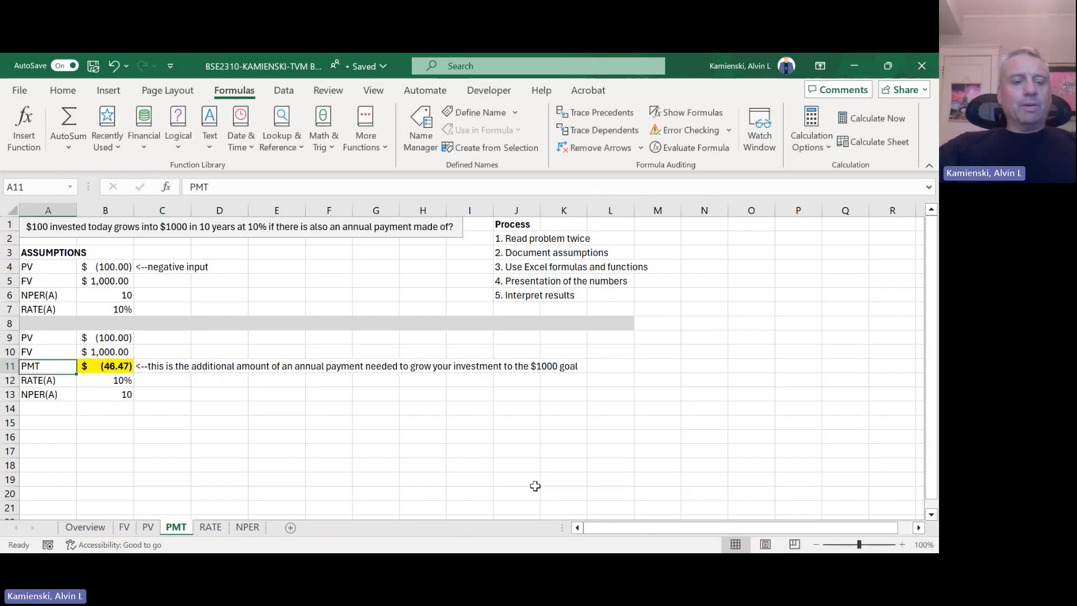
pyautogui.click(39, 337)
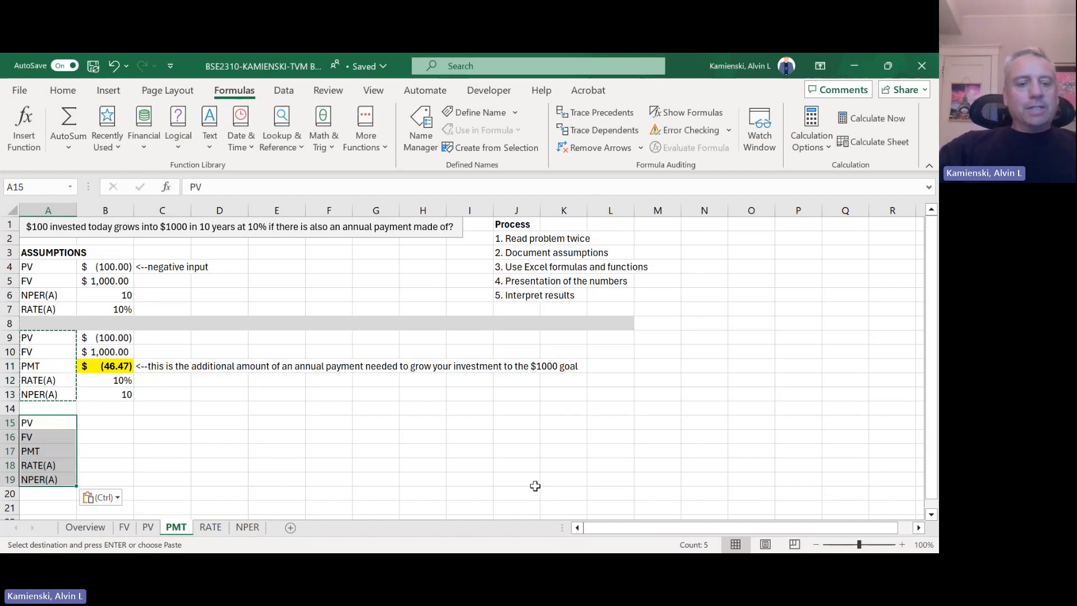
# Step: Enter the check-block values: PV -100, PMT -46.47, RATE(A) 10% and NPER(A) 10
pyautogui.click(105, 422)
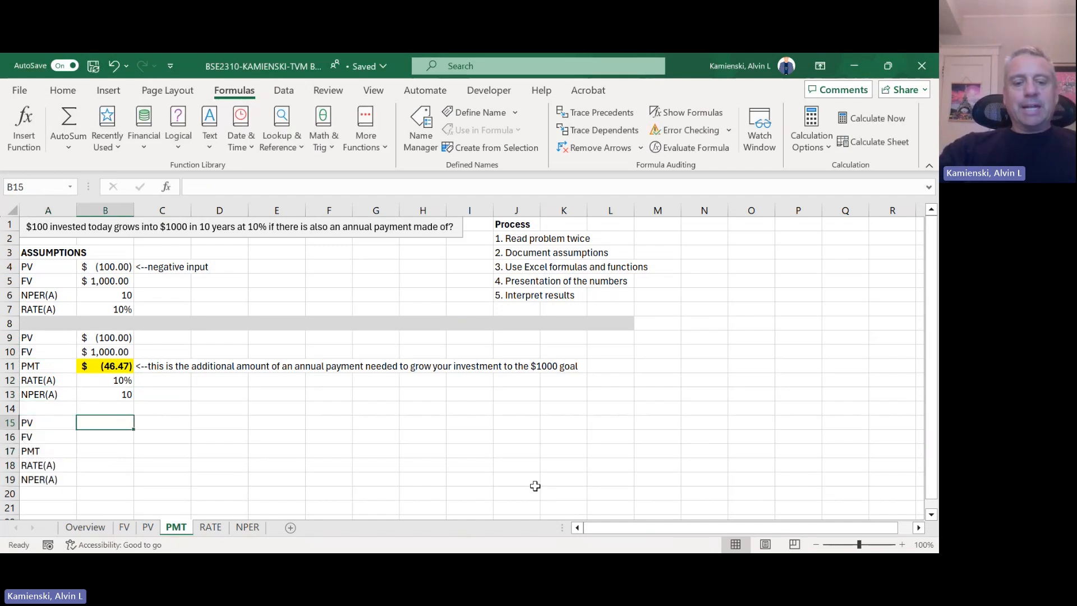
pyautogui.write('-100')
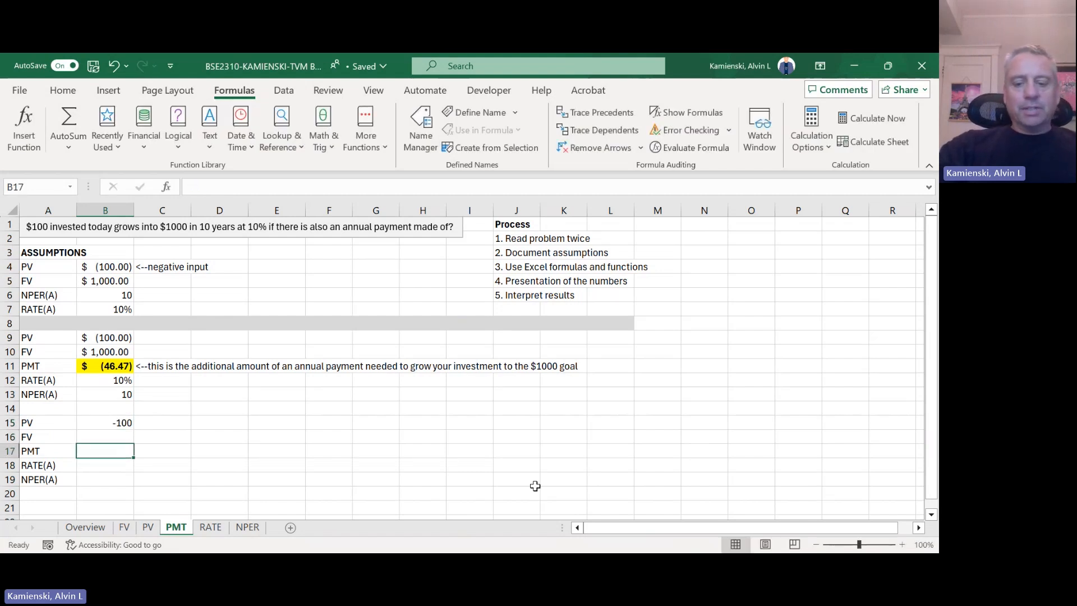
pyautogui.write('-46,')
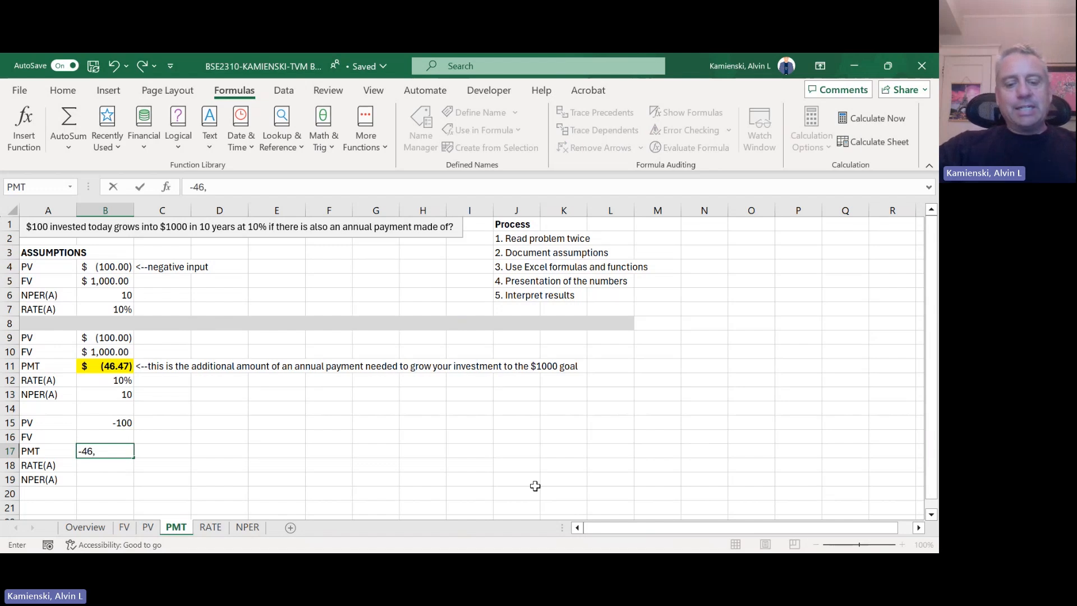
pyautogui.press('Backspace')
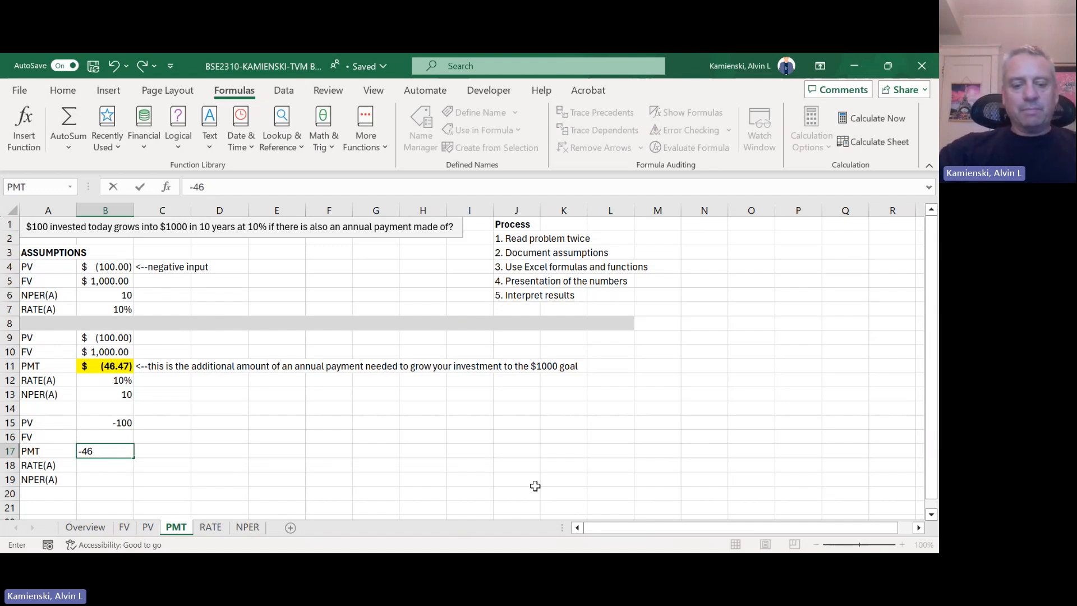
pyautogui.write('.')
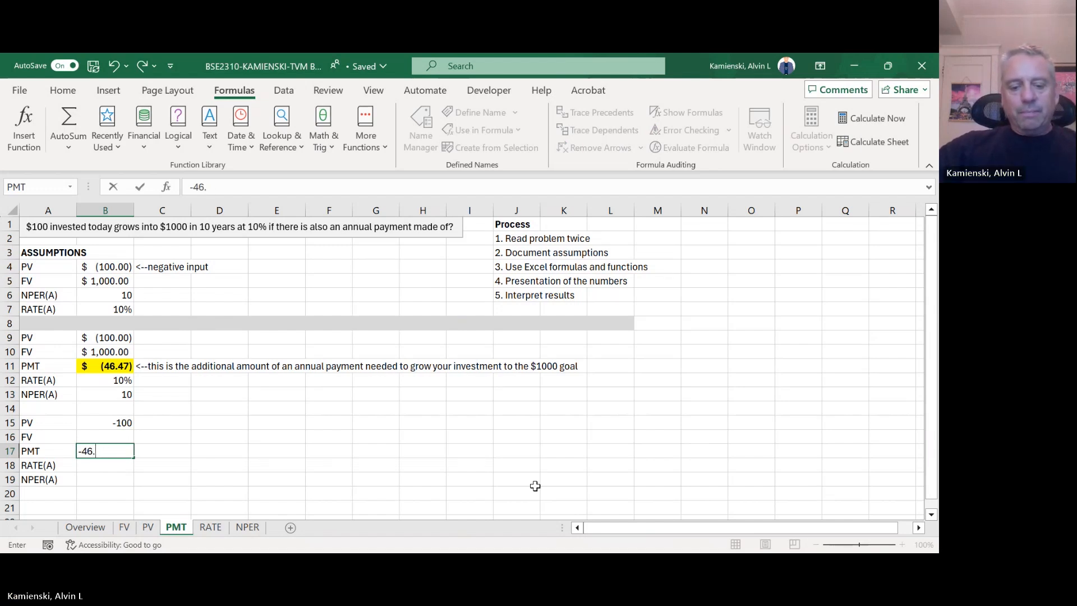
pyautogui.press('Enter')
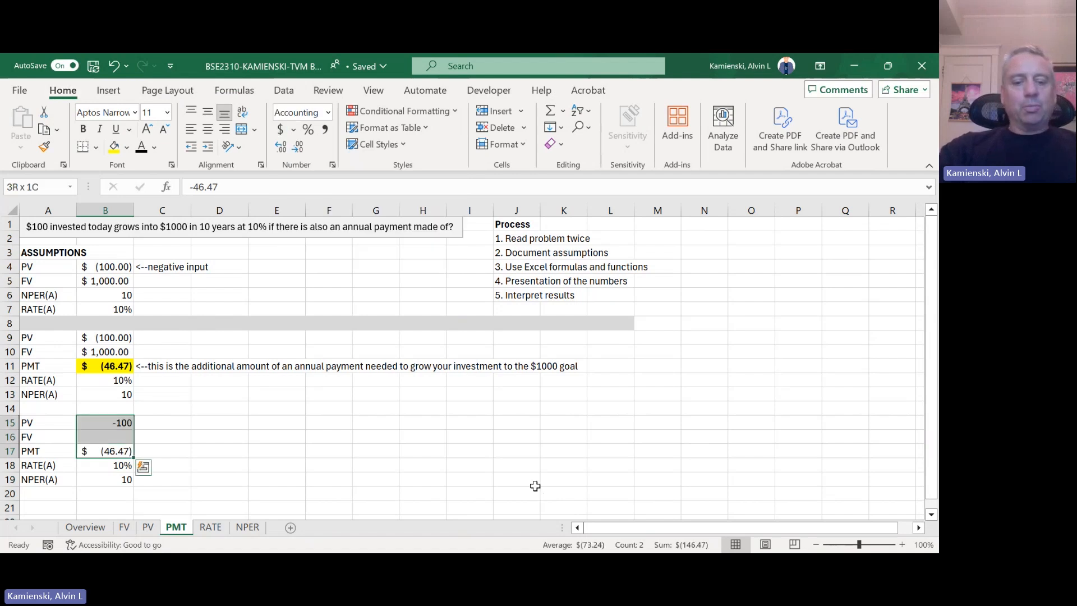
pyautogui.click(27, 450)
pyautogui.write('=f')
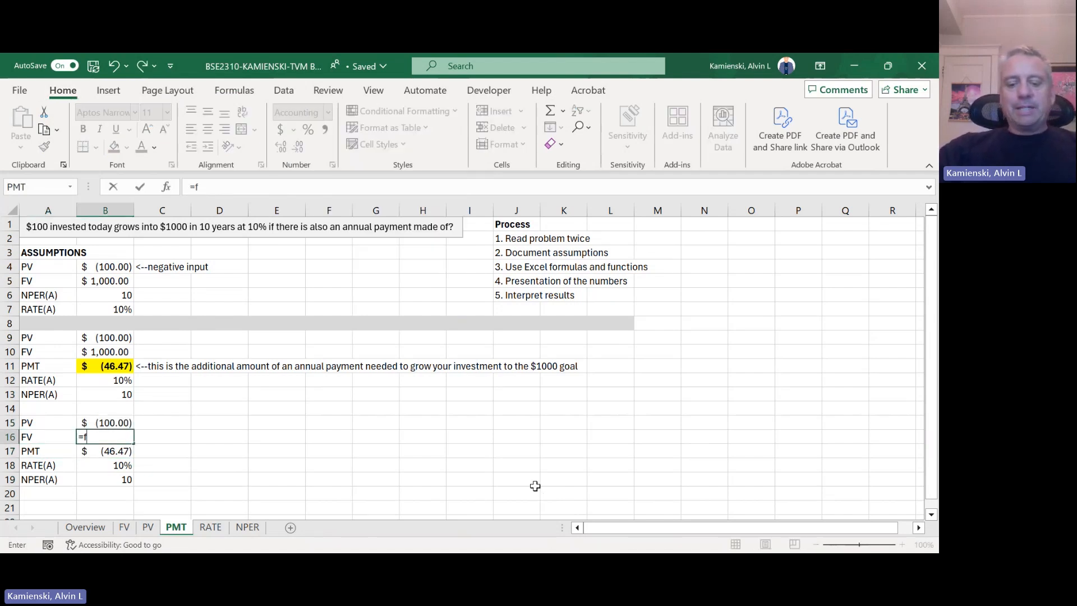
# Step: Enter =FV(B18,B19,B17,B15) in B16, returning $999.99 to confirm the $1000 goal
pyautogui.write('v(B18,B19,B17')
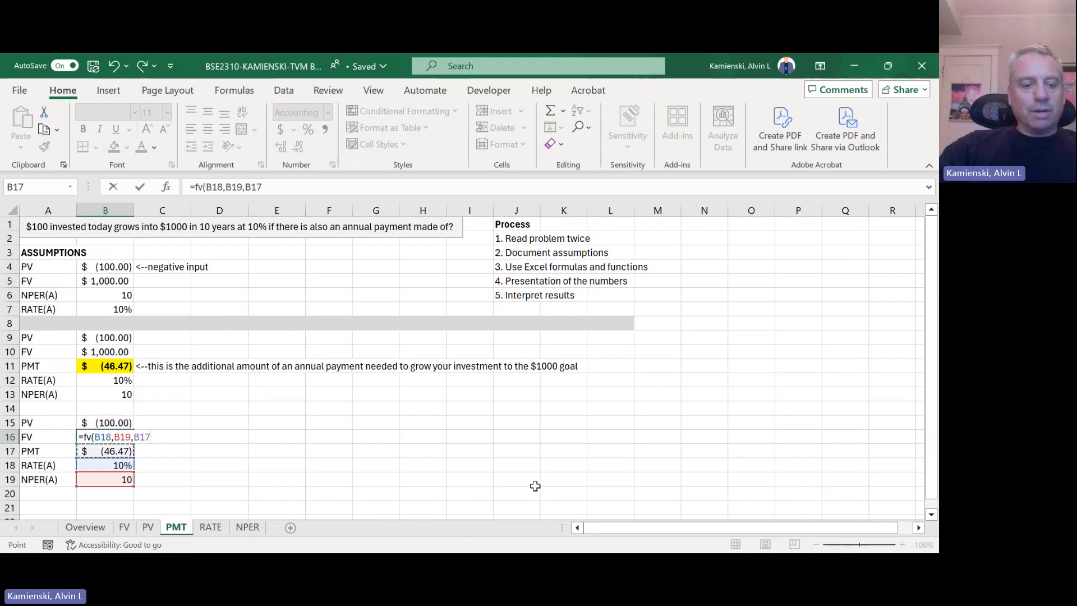
pyautogui.write(',')
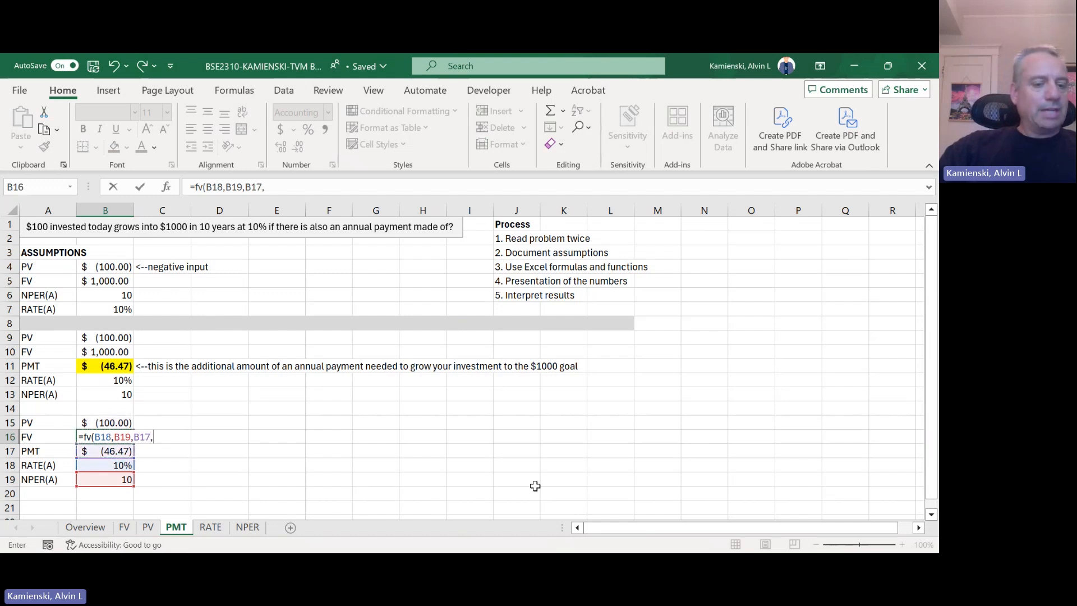
pyautogui.click(104, 422)
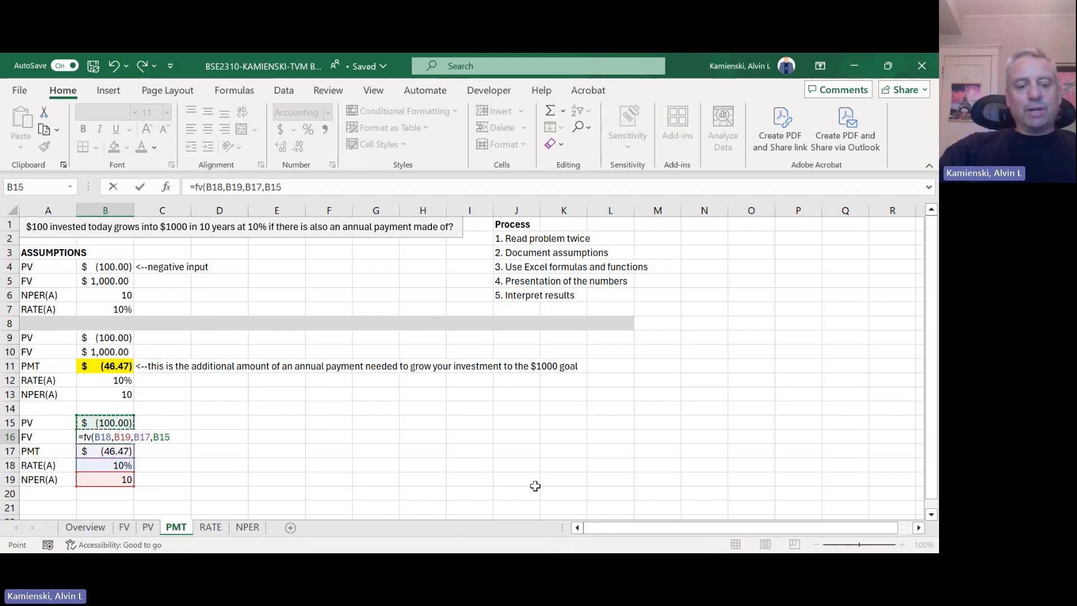
pyautogui.press('Enter')
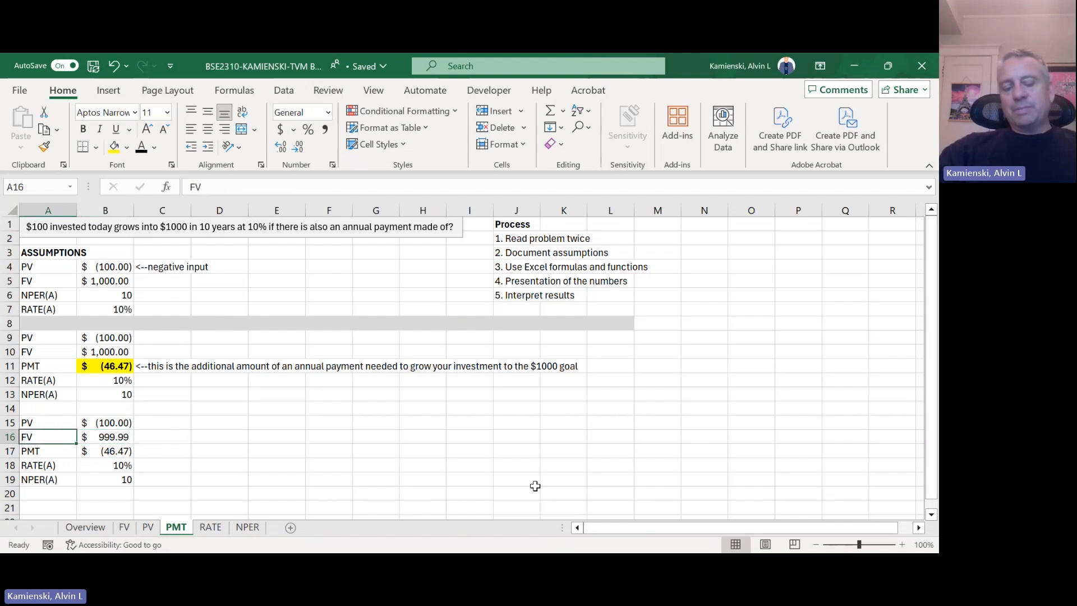
pyautogui.click(104, 436)
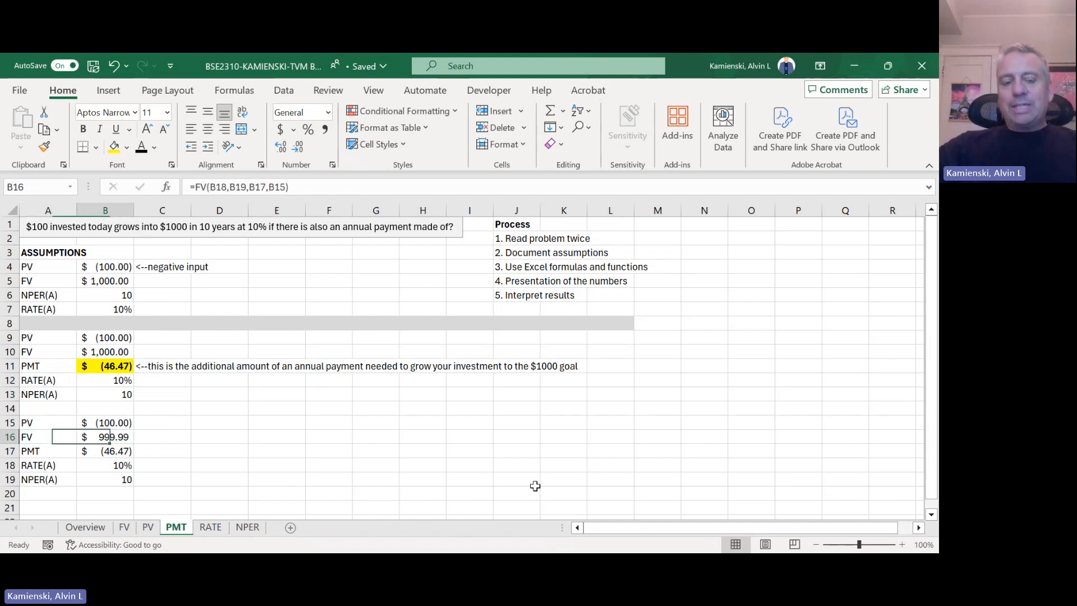
pyautogui.click(38, 437)
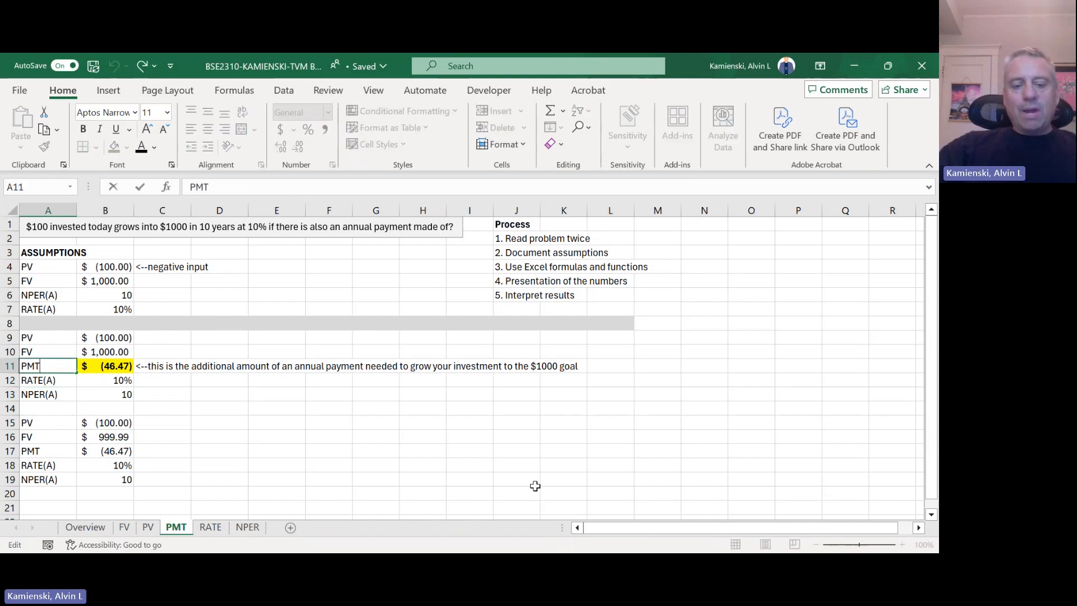
# Step: Rename A11 to PMT(A), shade A11:A13 light blue, and insert an explanation text box
pyautogui.write('(A)')
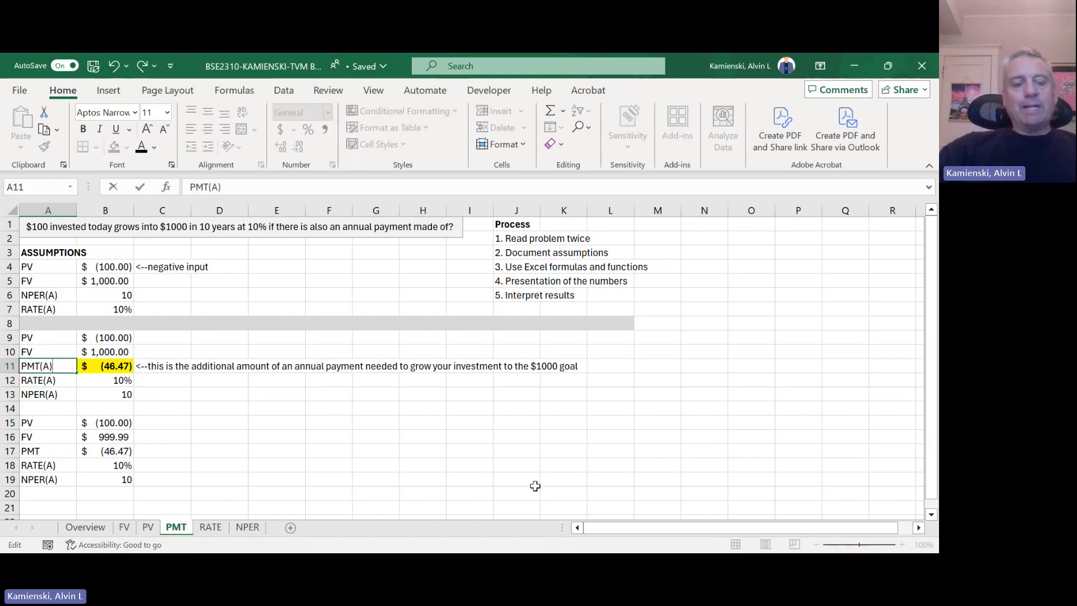
pyautogui.click(111, 146)
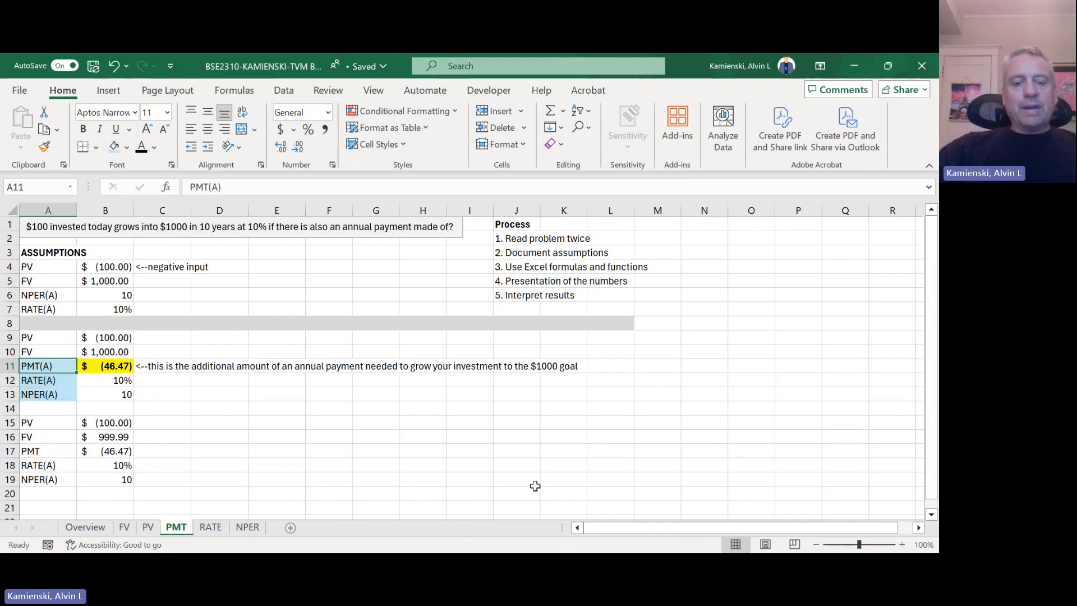
pyautogui.click(163, 366)
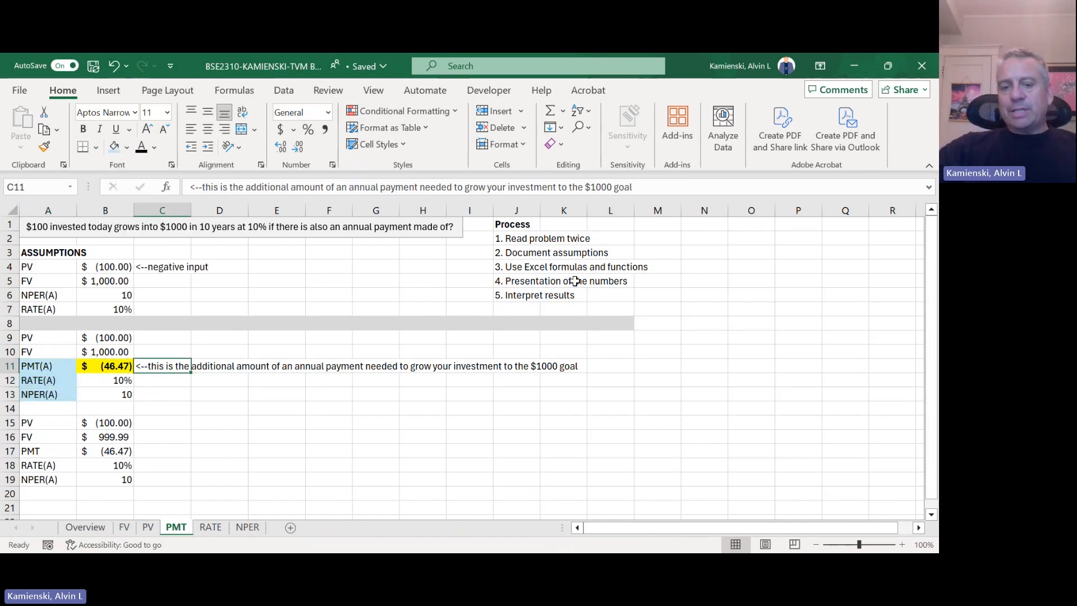
pyautogui.click(162, 380)
pyautogui.write('The additionaly payment of')
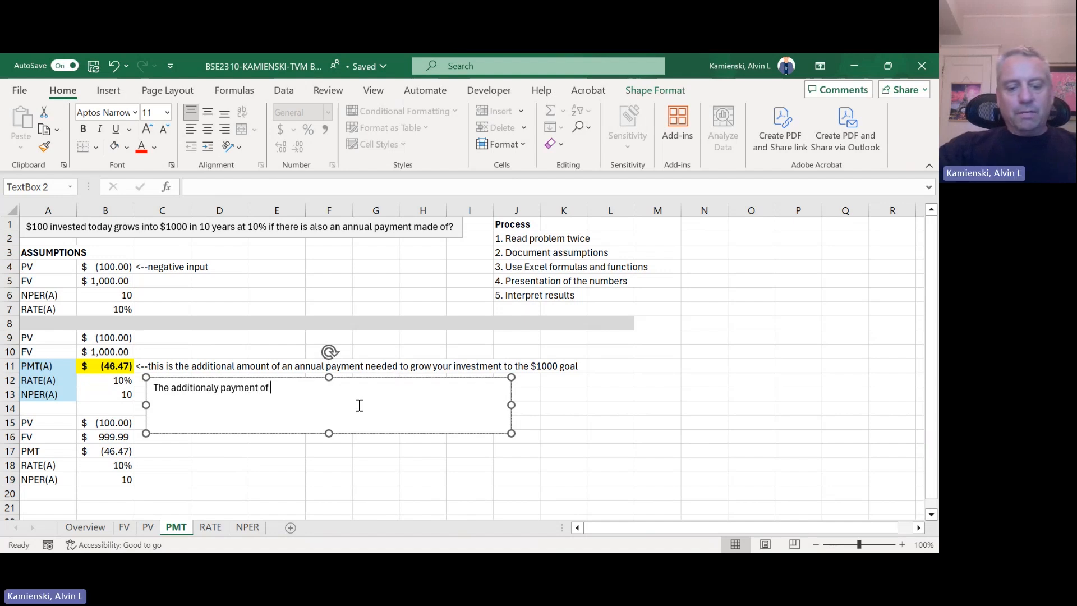
# Step: Type the note: $46.47 is required to grow $100 today into $1000 in 10 years at 10%
pyautogui.write('$46.4')
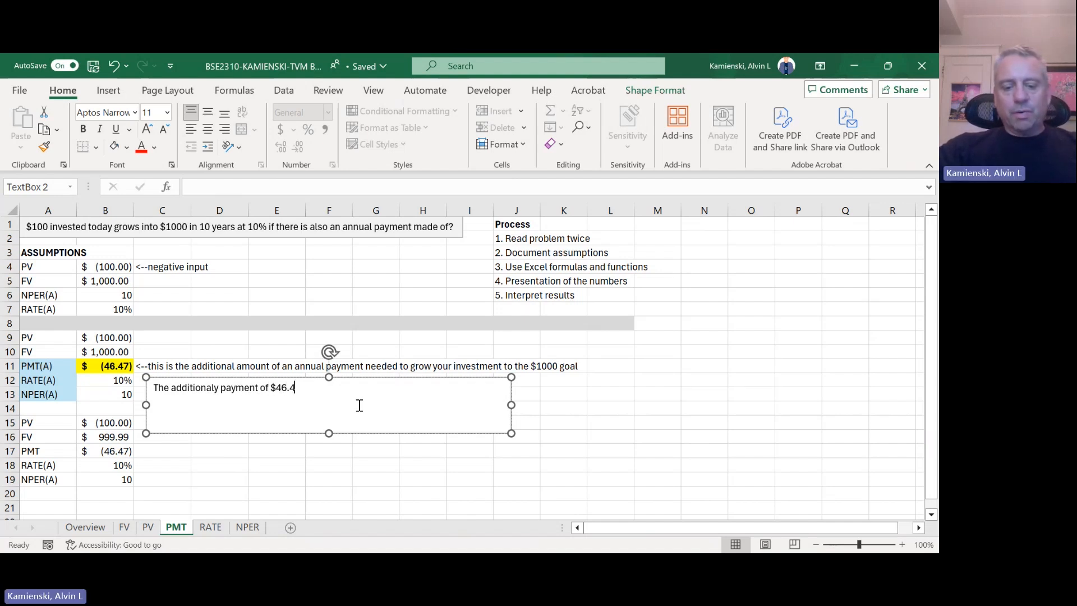
pyautogui.write('7 would be requ')
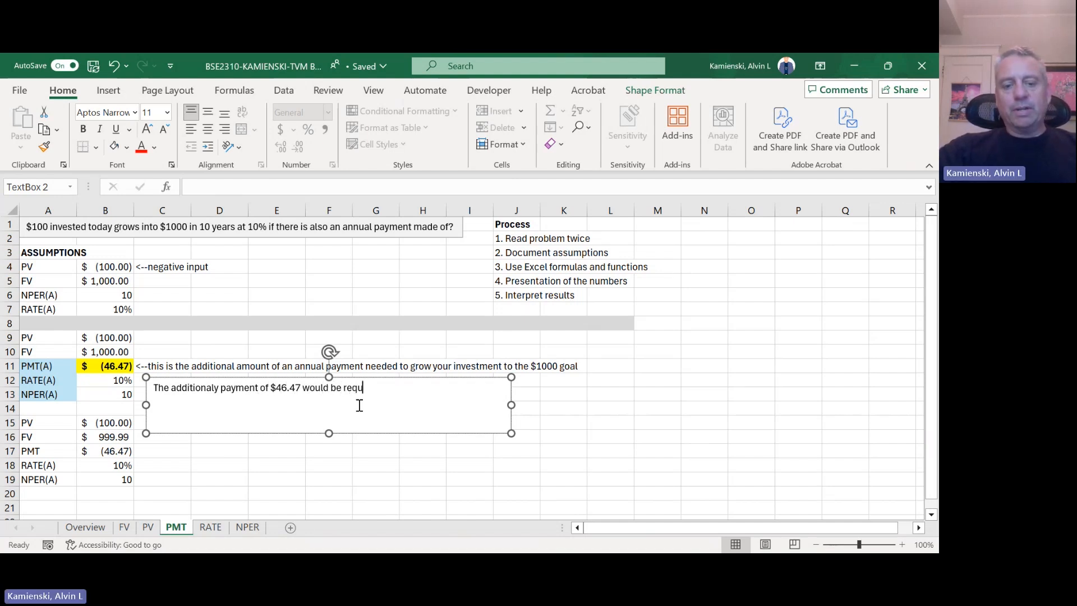
pyautogui.write('ired to have your')
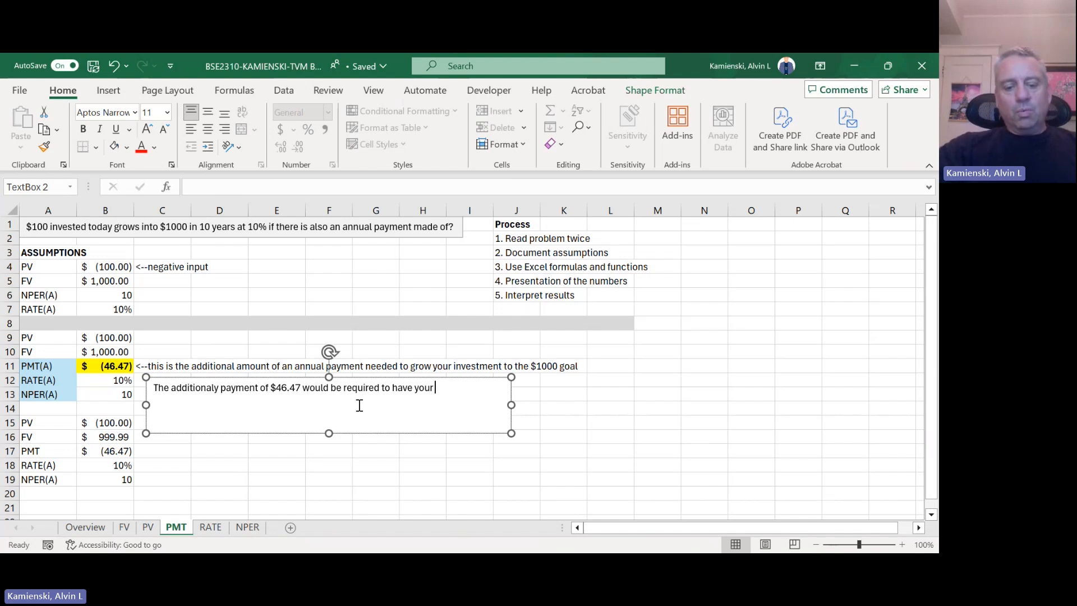
pyautogui.write('$100 today')
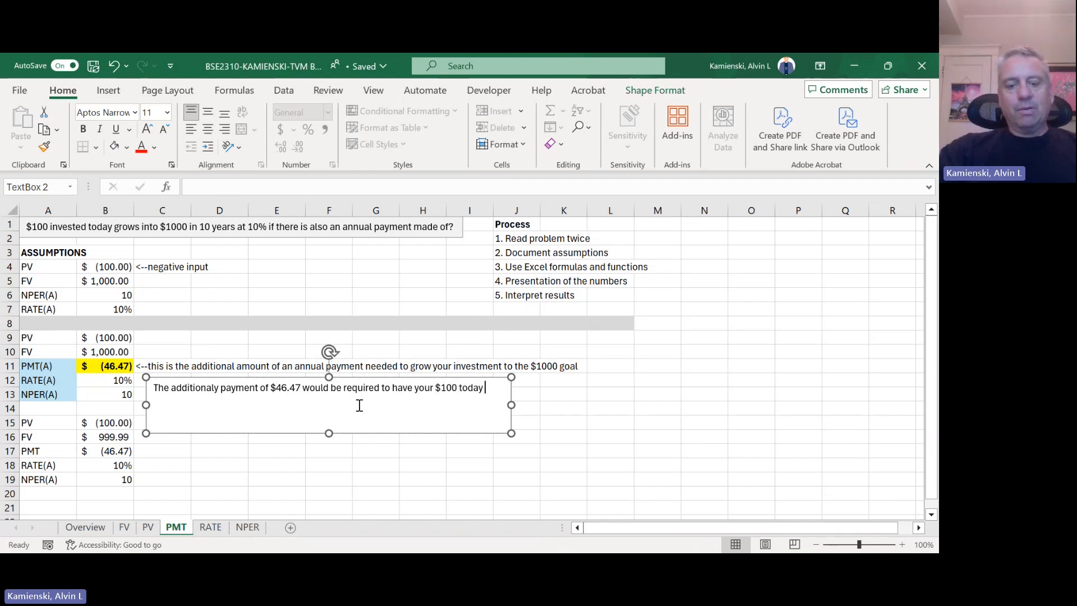
pyautogui.write('grown into $1000 in 10 years at a rate of return of')
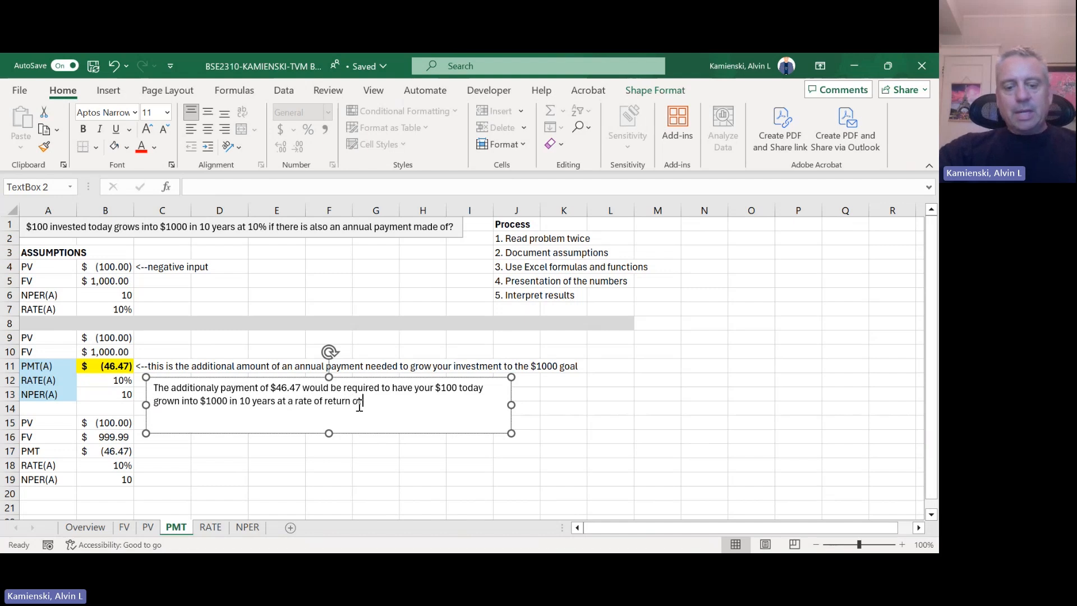
pyautogui.write('1')
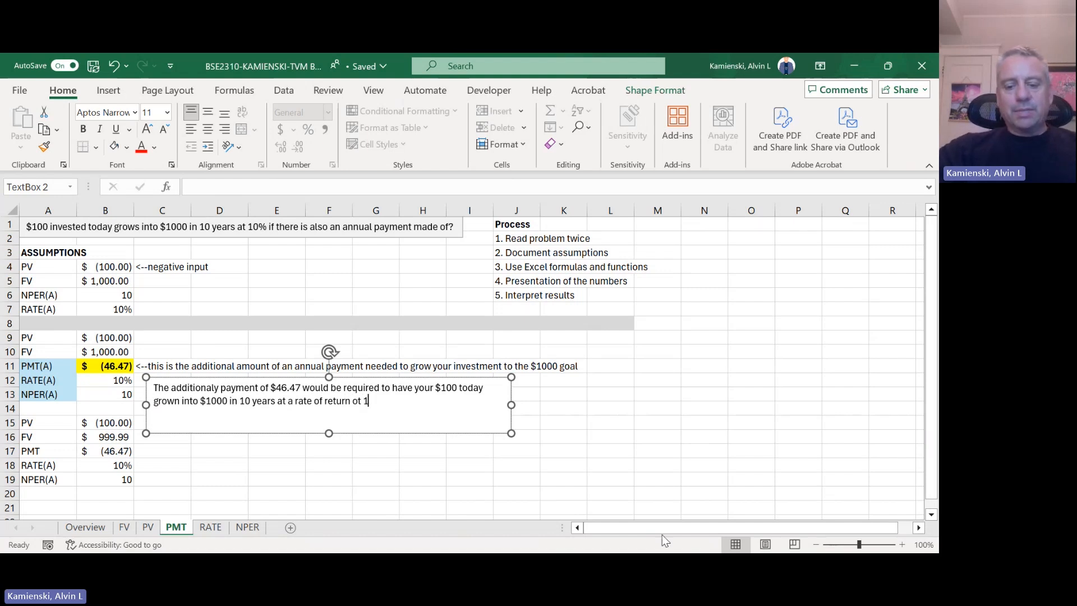
pyautogui.write('0%')
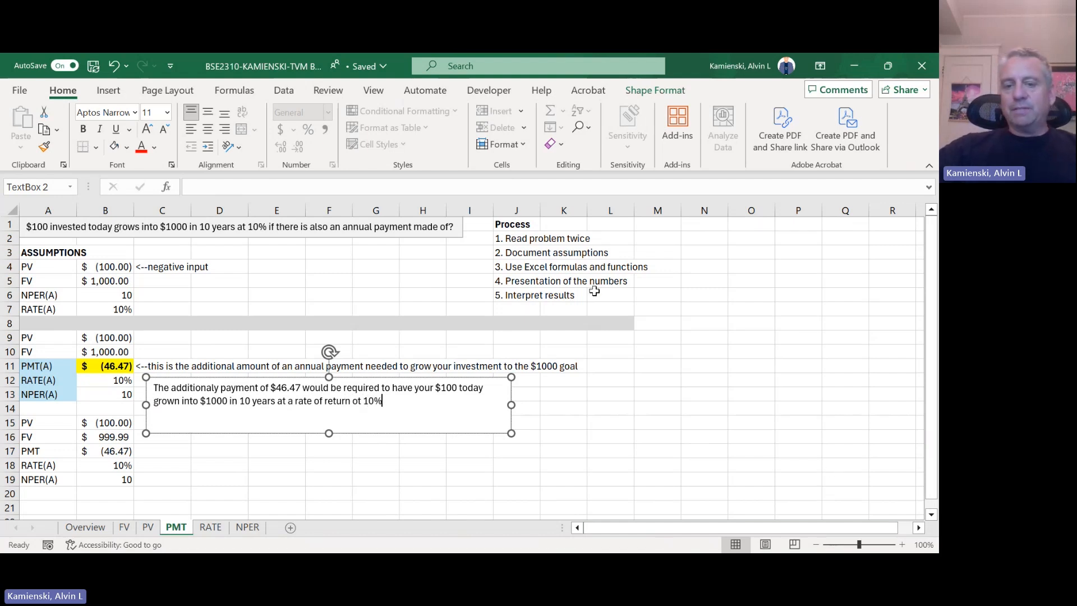
pyautogui.click(611, 465)
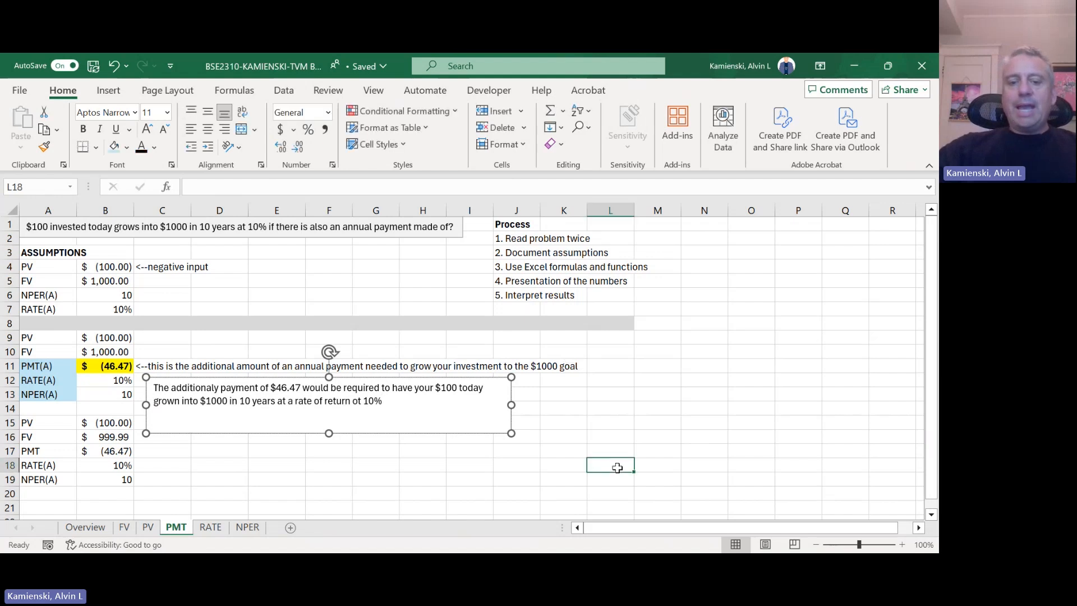
pyautogui.click(222, 315)
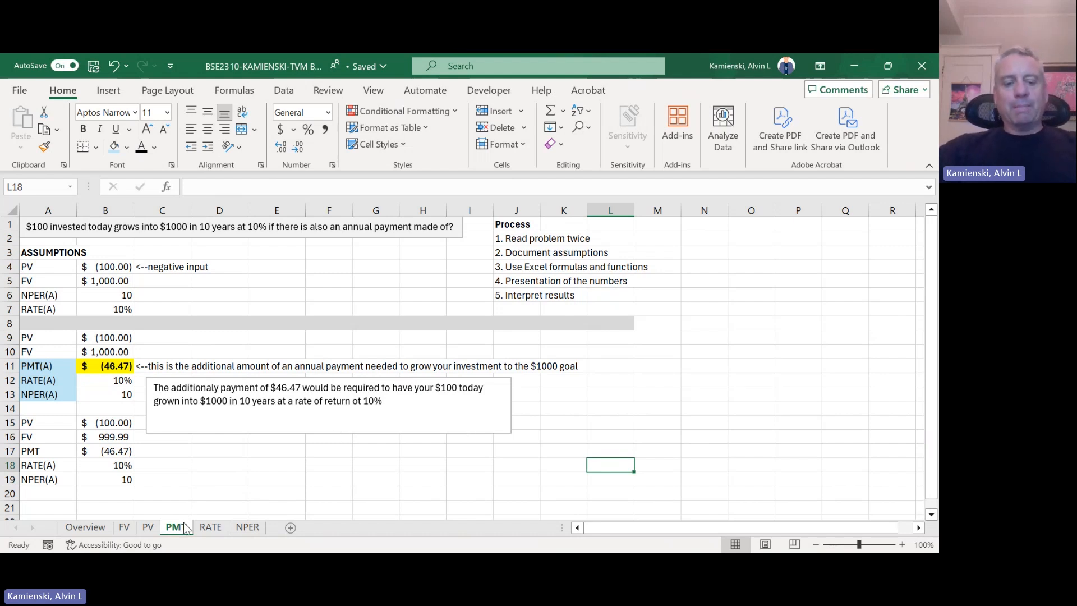
pyautogui.moveTo(388, 350)
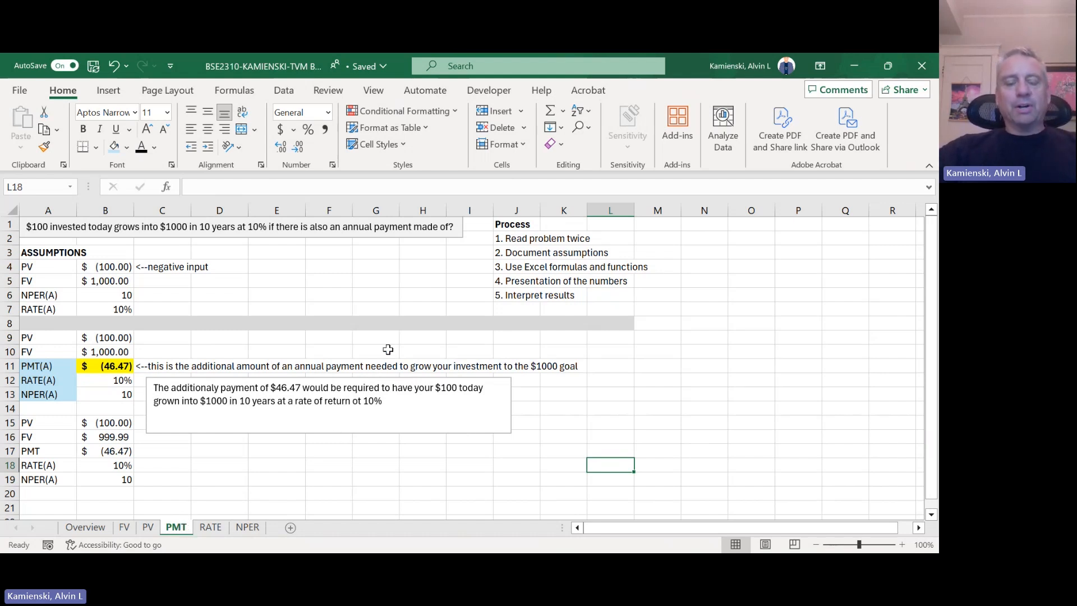